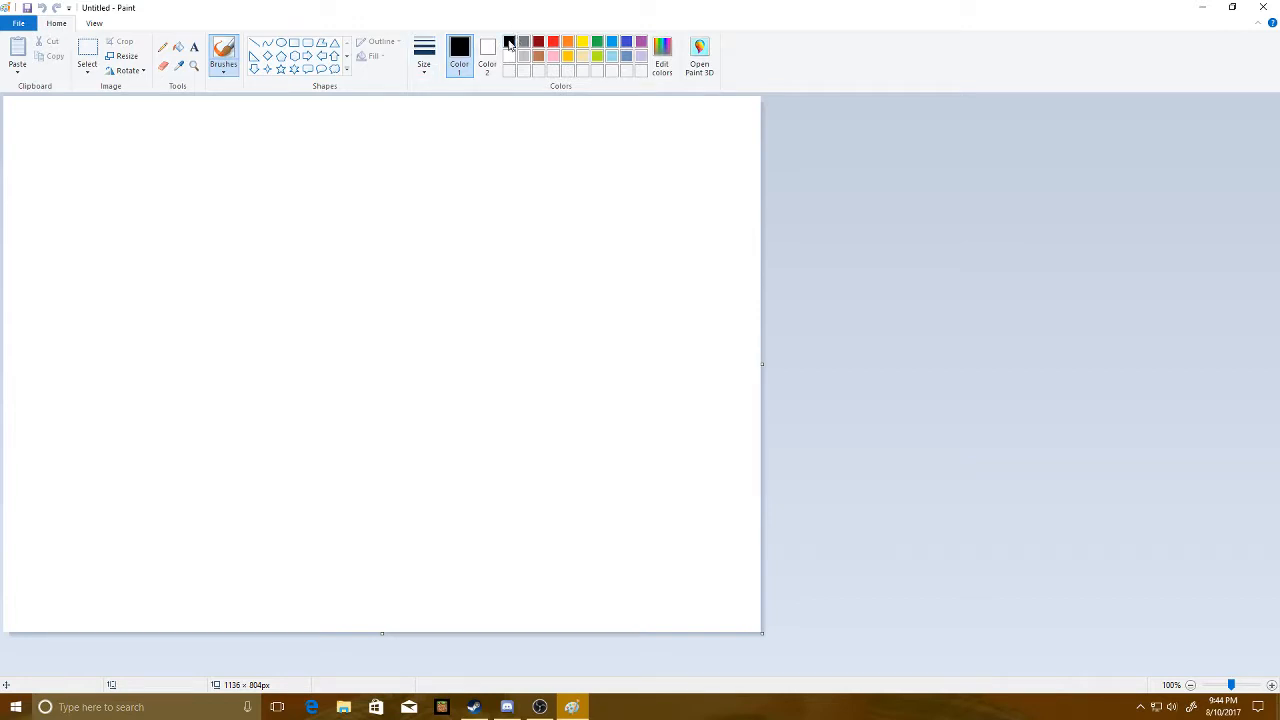
# - Trace a large freehand black numeral 1 with its upright, base step, slanted flag and top edge
pyautogui.moveTo(73, 207); pyautogui.dragTo(103, 247)
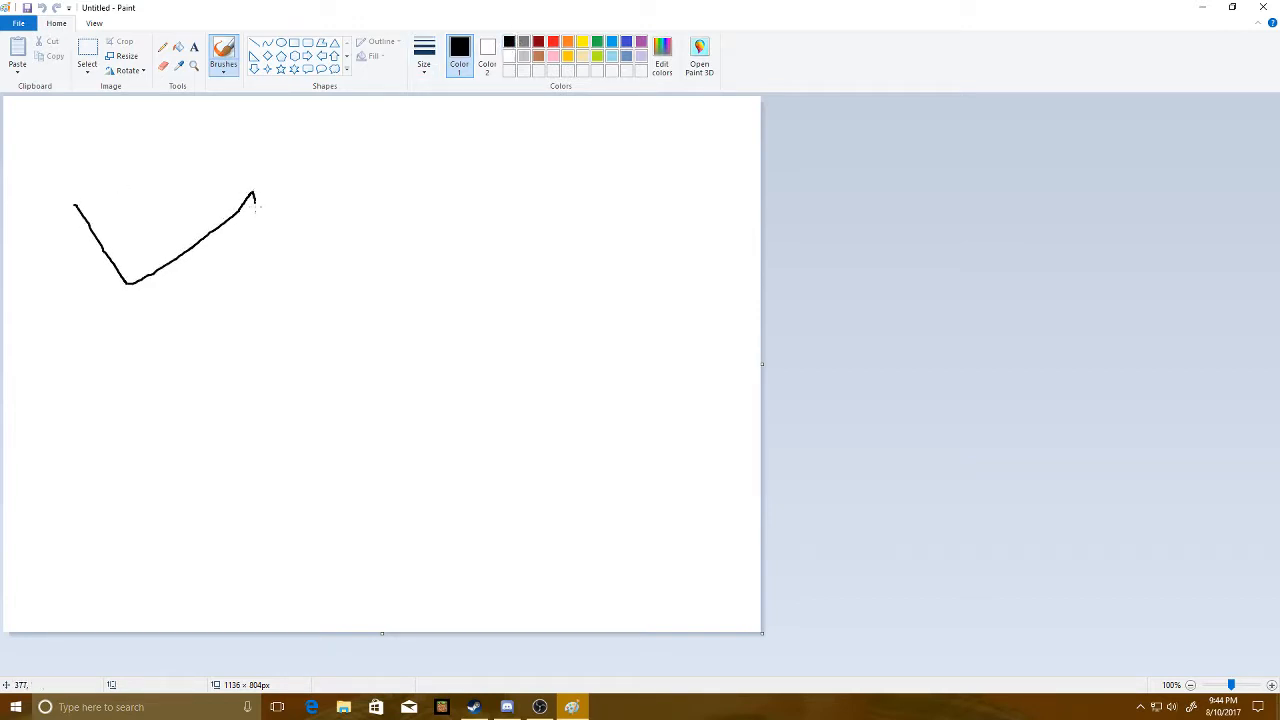
pyautogui.moveTo(253, 195); pyautogui.dragTo(150, 540)
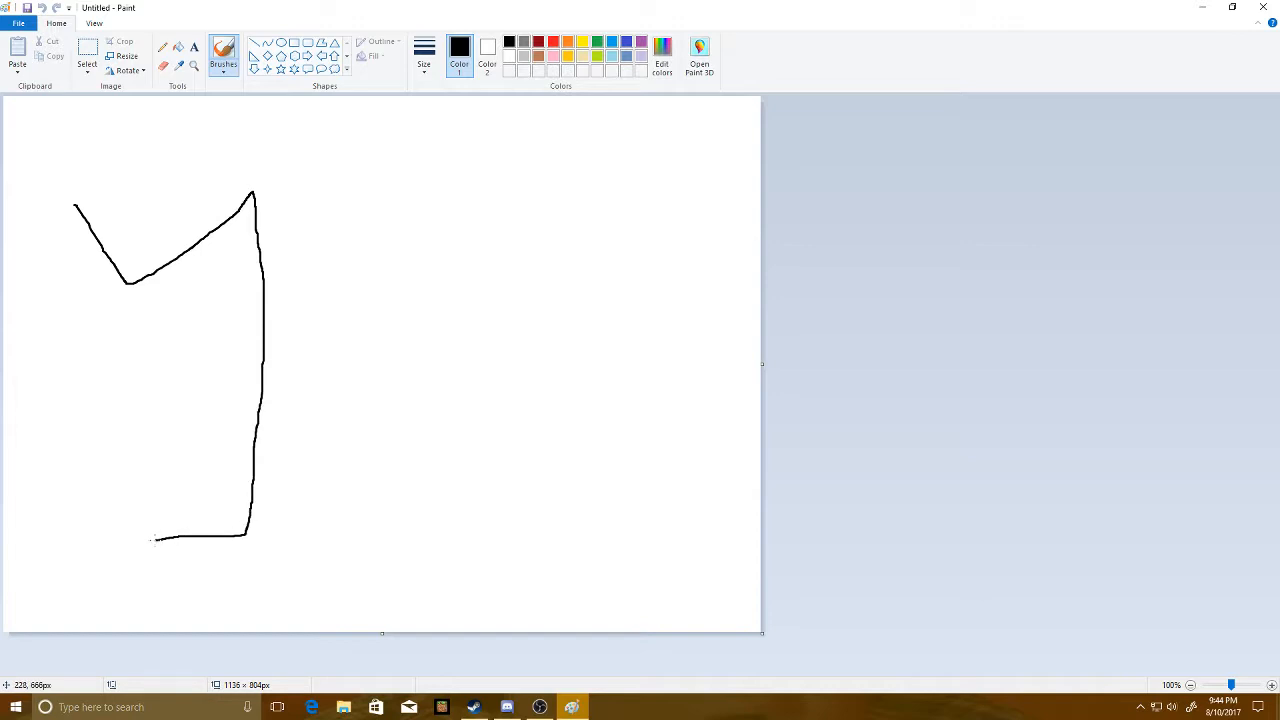
pyautogui.moveTo(150, 538); pyautogui.dragTo(100, 630)
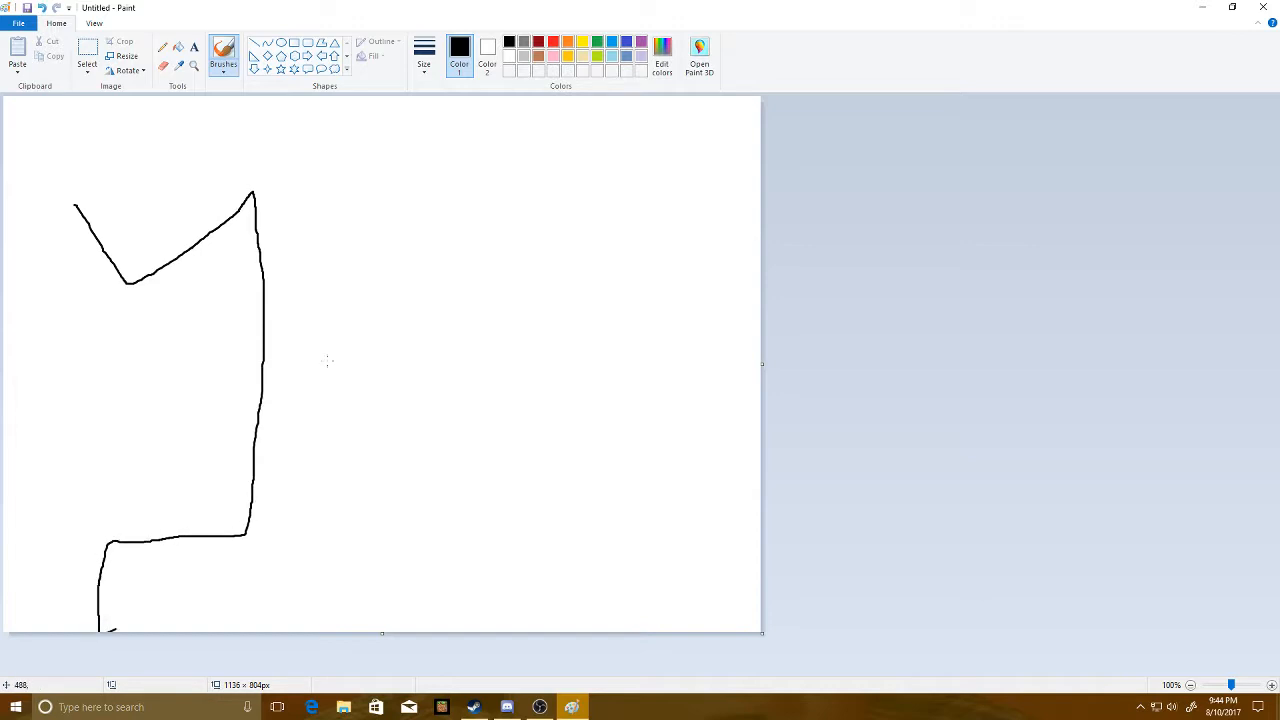
pyautogui.moveTo(75, 205); pyautogui.dragTo(235, 120)
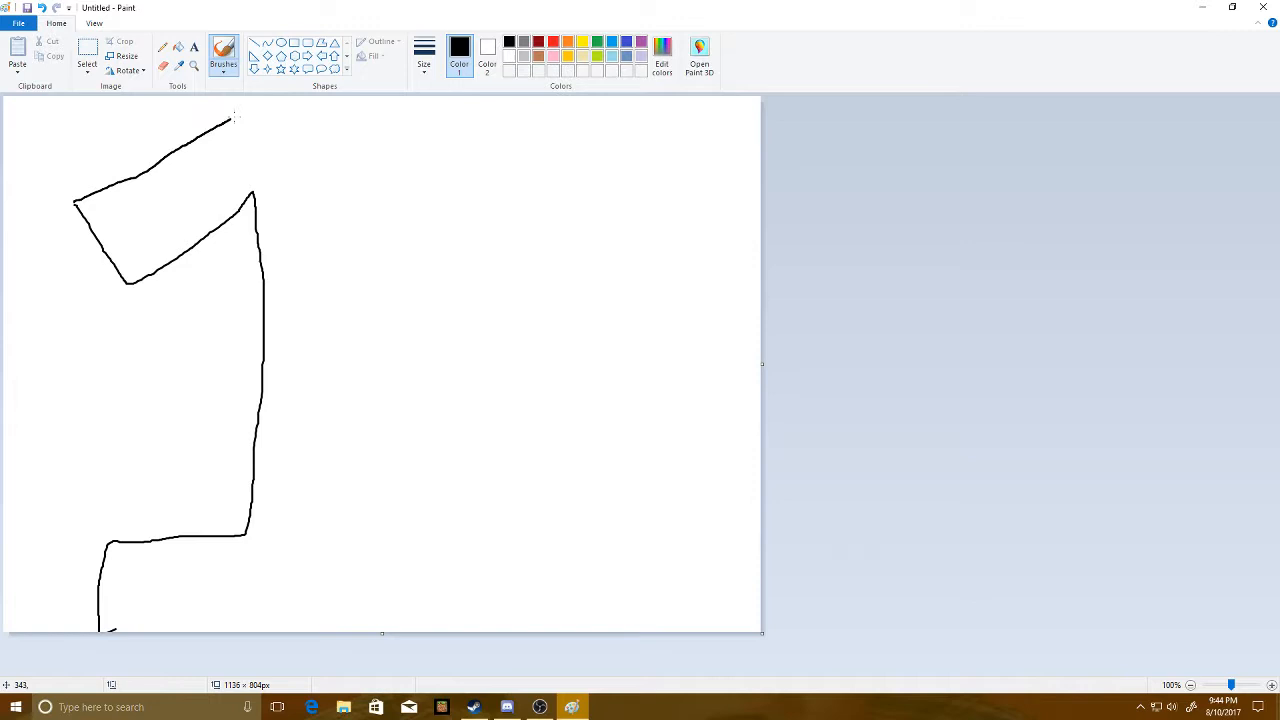
pyautogui.moveTo(235, 120); pyautogui.dragTo(378, 100)
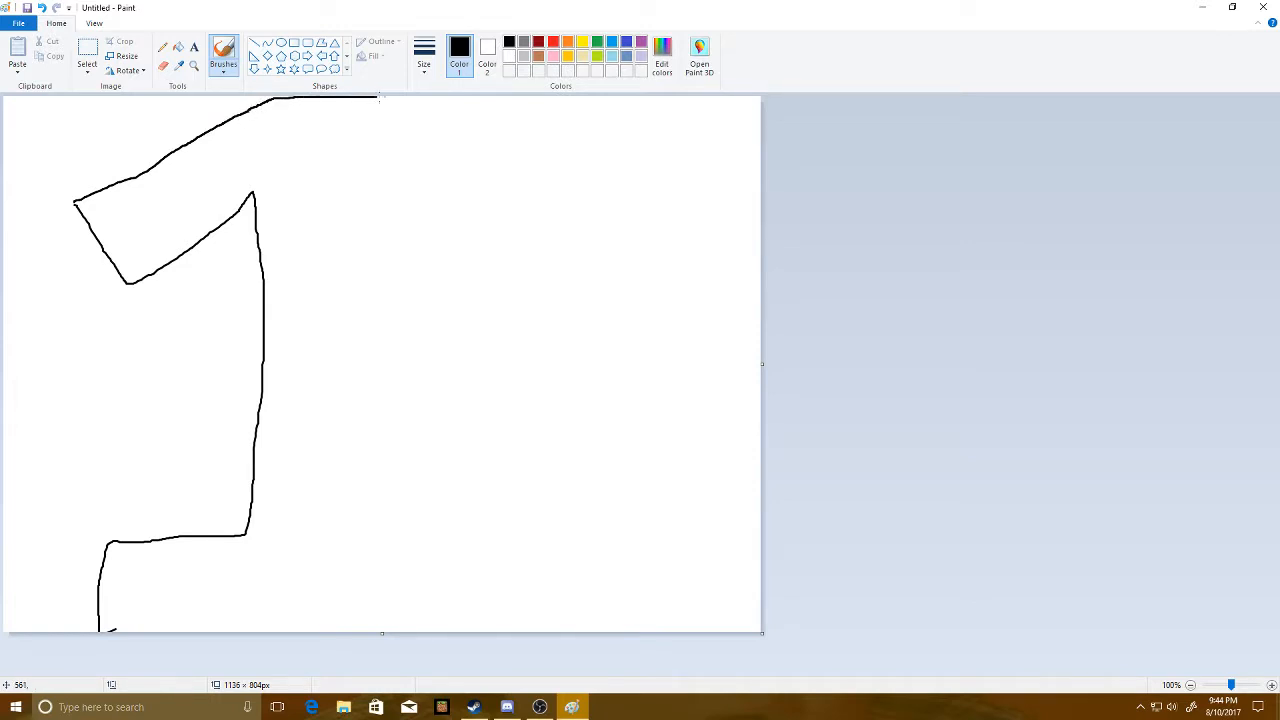
pyautogui.moveTo(382, 100); pyautogui.dragTo(345, 520)
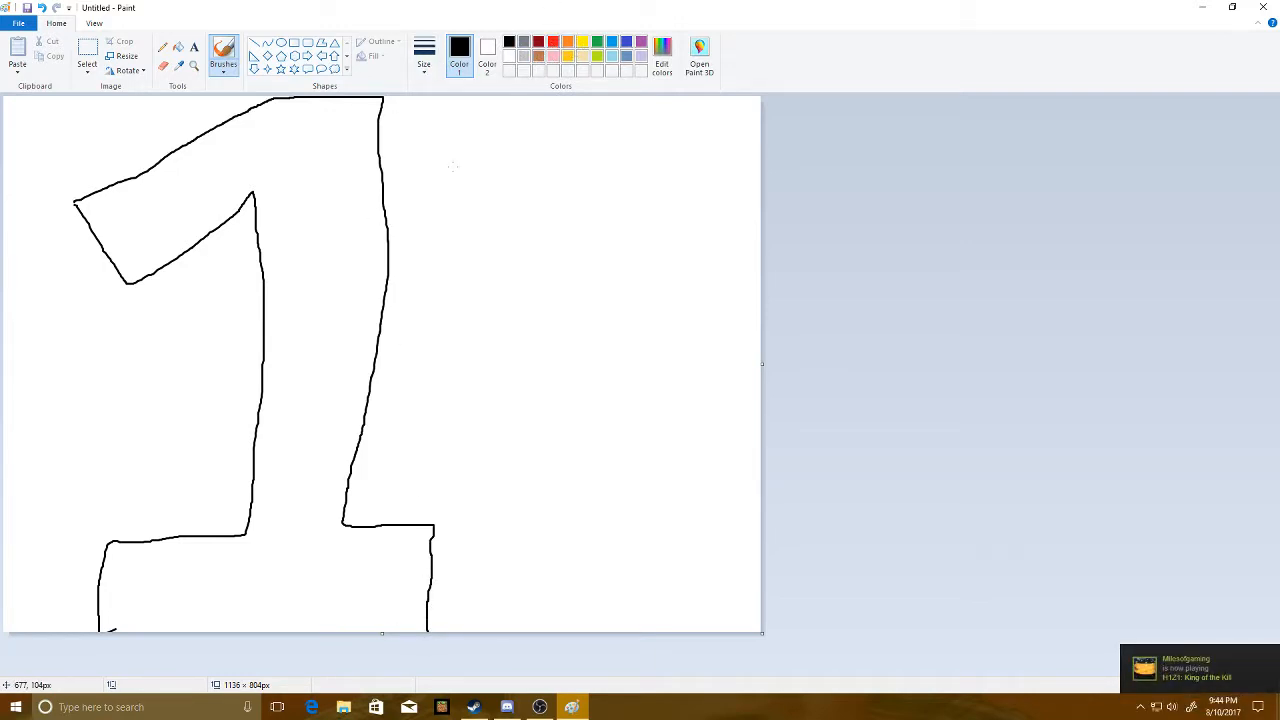
pyautogui.moveTo(528, 36)
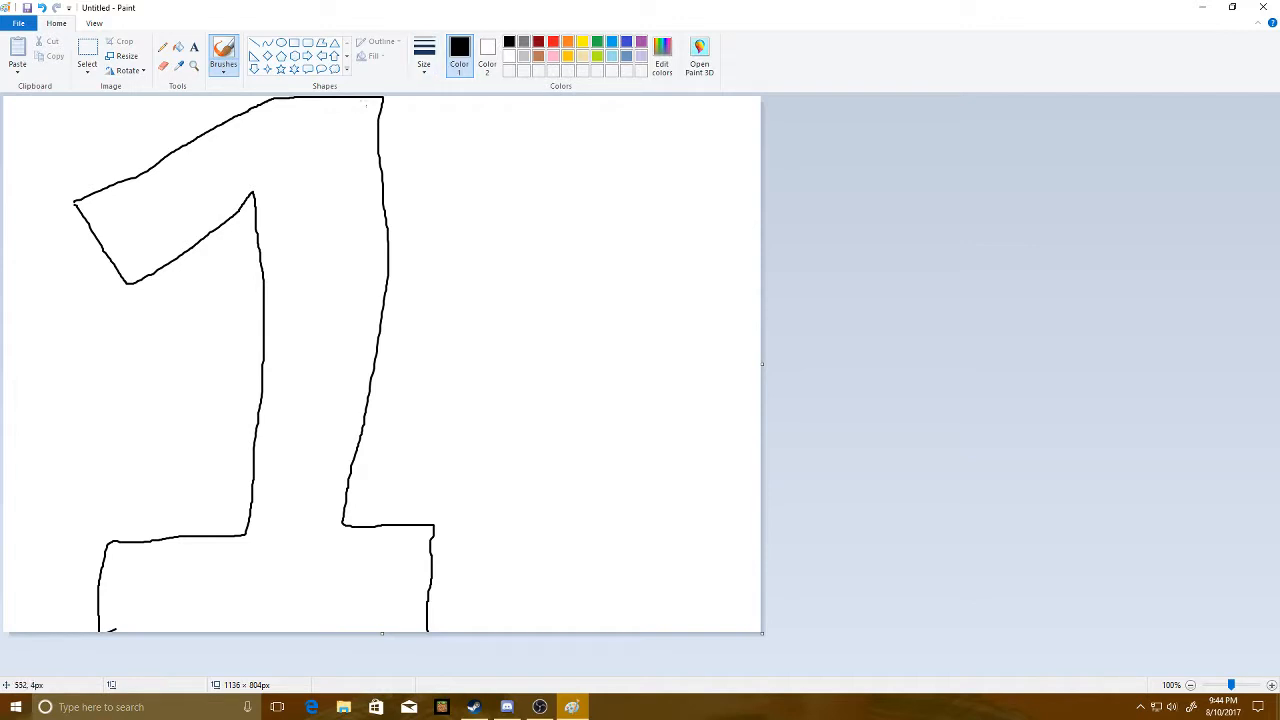
pyautogui.moveTo(222, 60)
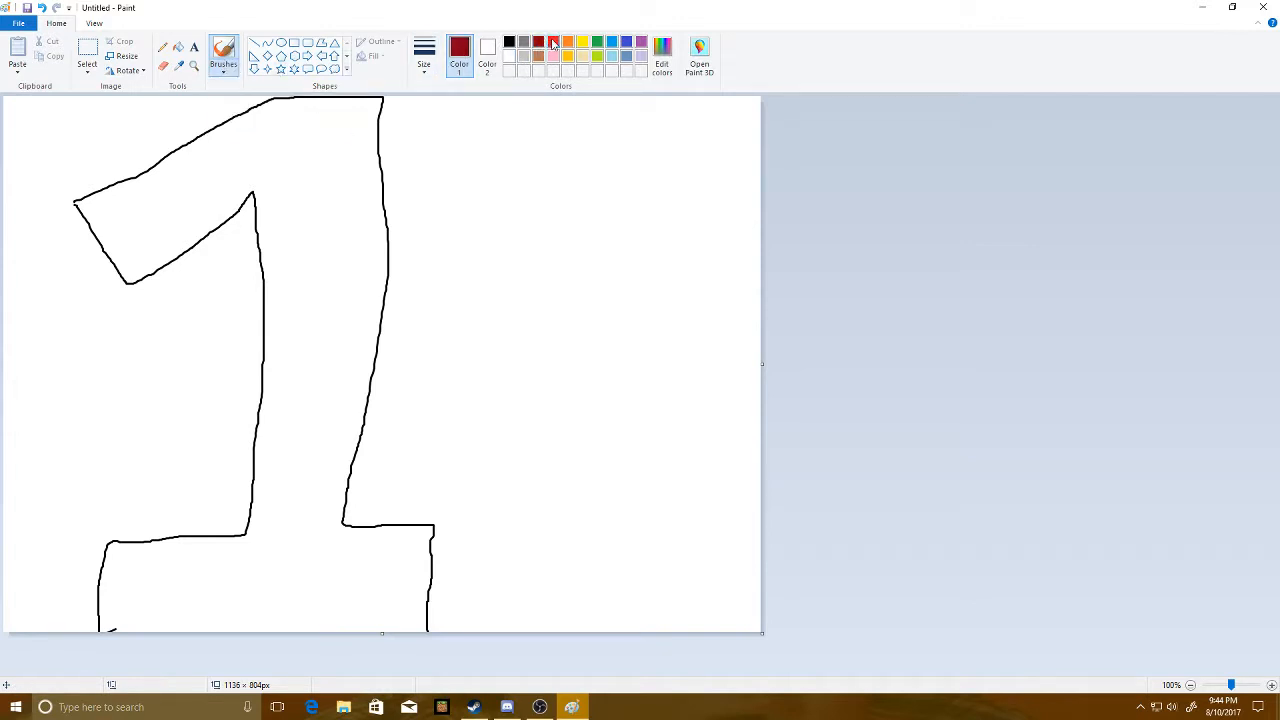
# - Pick red and paint a small red mark inside the top of the 1
pyautogui.click(552, 39)
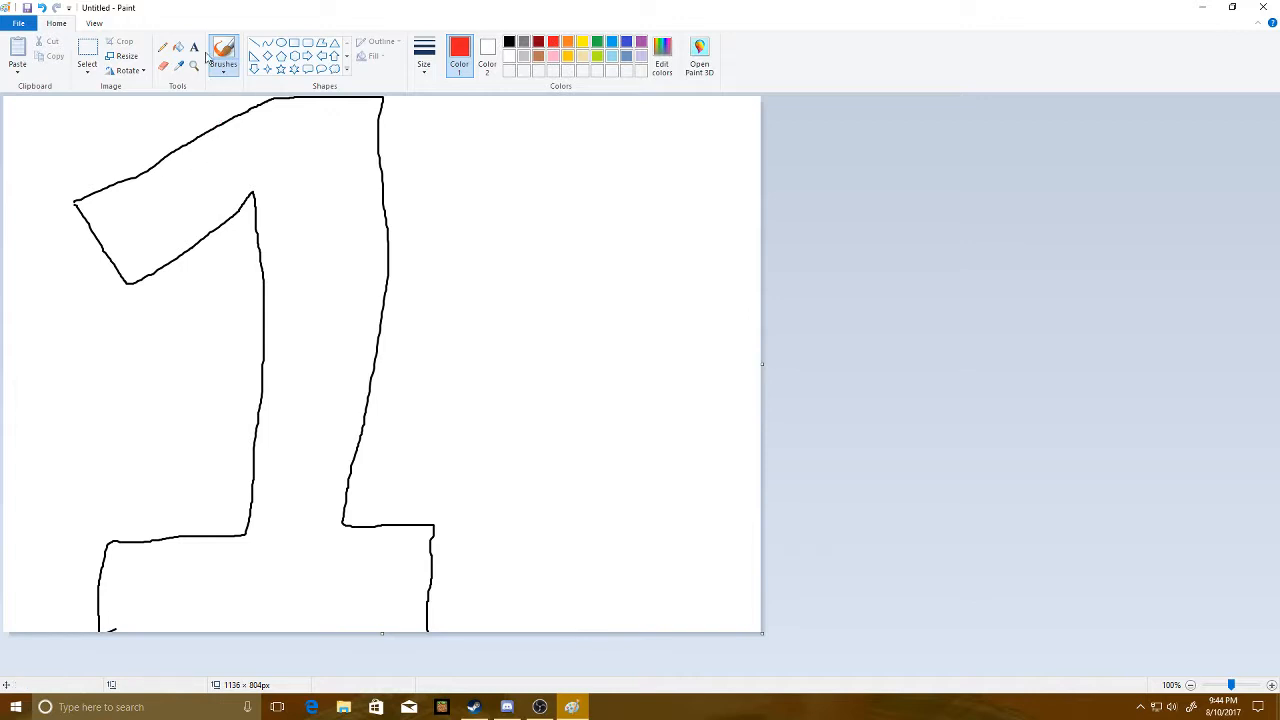
pyautogui.click(222, 52)
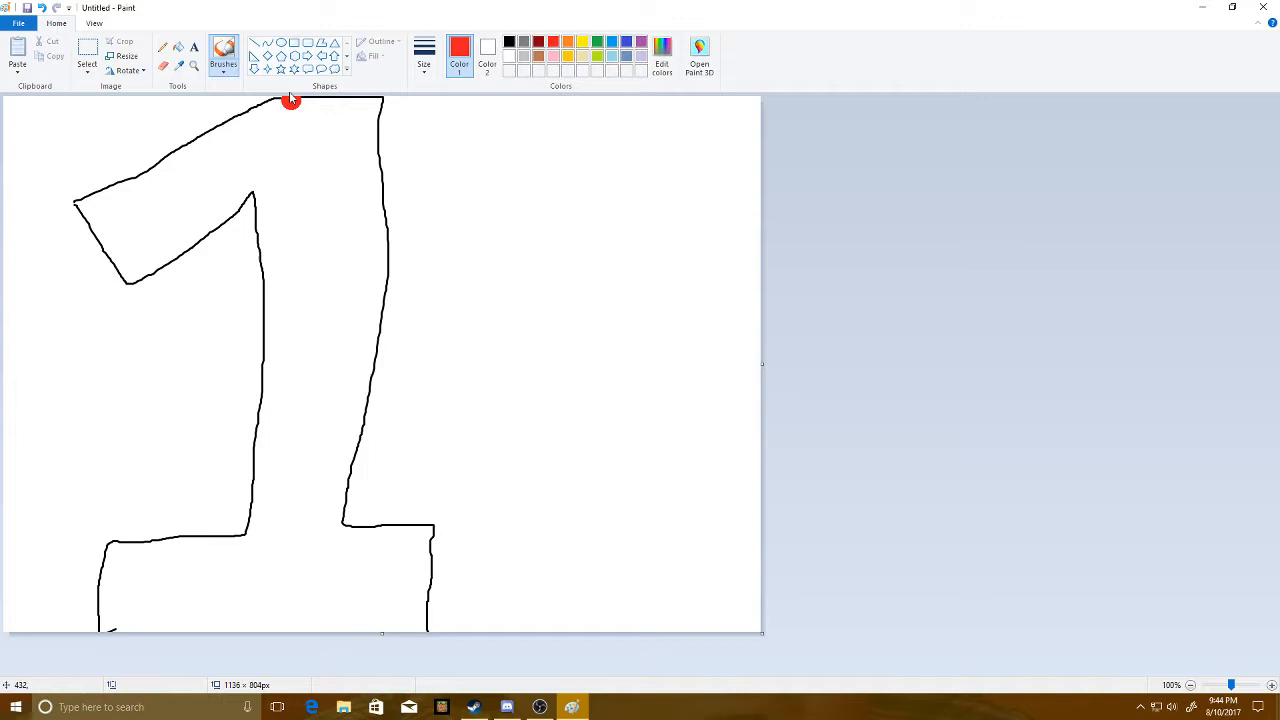
pyautogui.moveTo(120, 208)
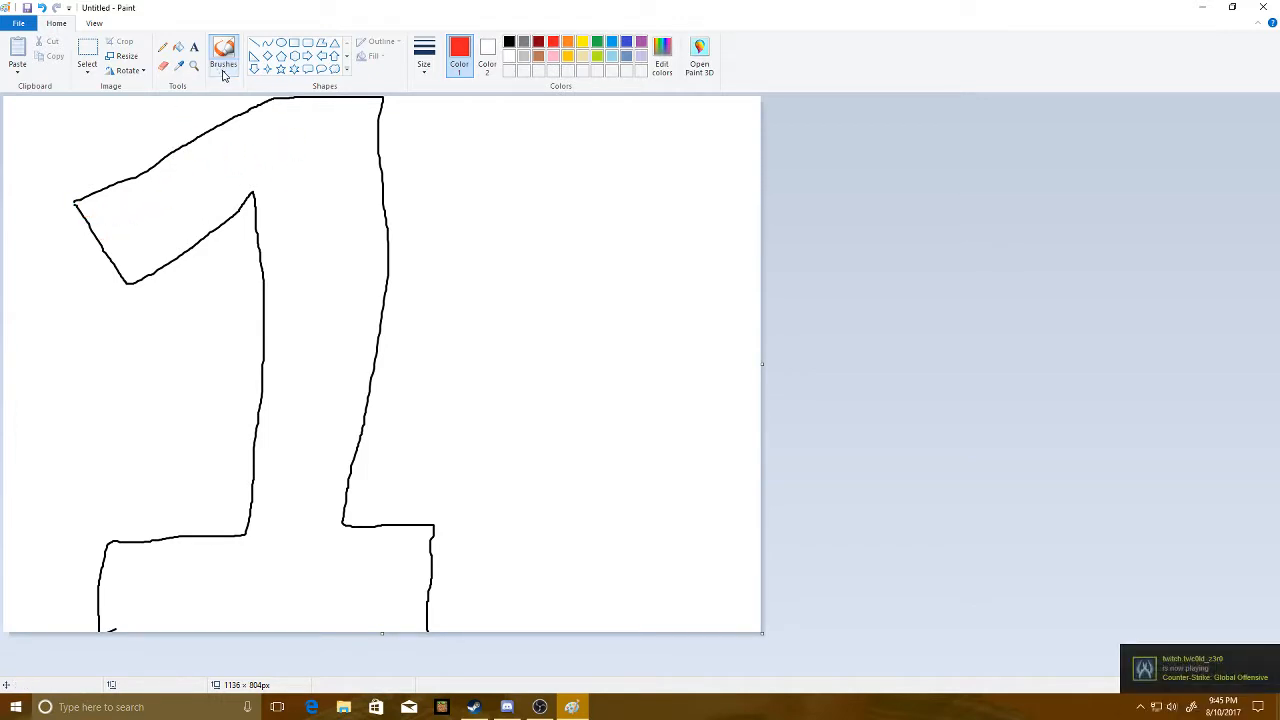
pyautogui.moveTo(298, 160); pyautogui.dragTo(308, 185)
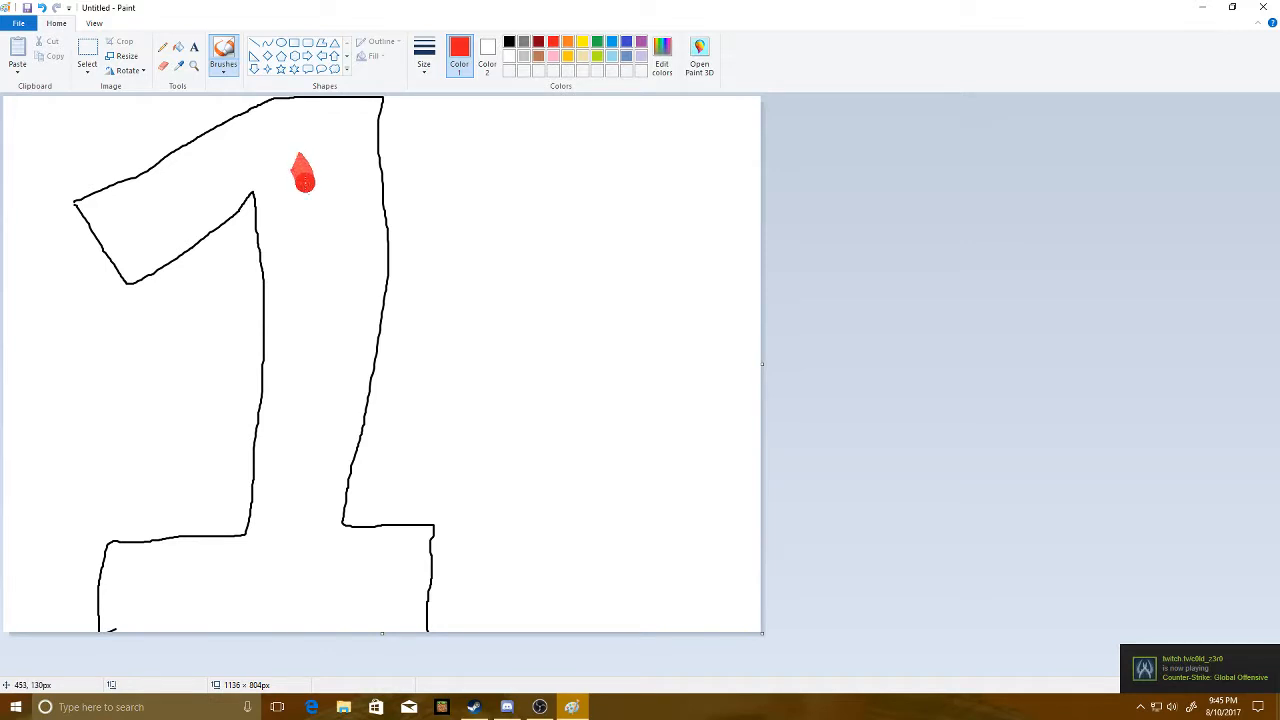
pyautogui.click(221, 52)
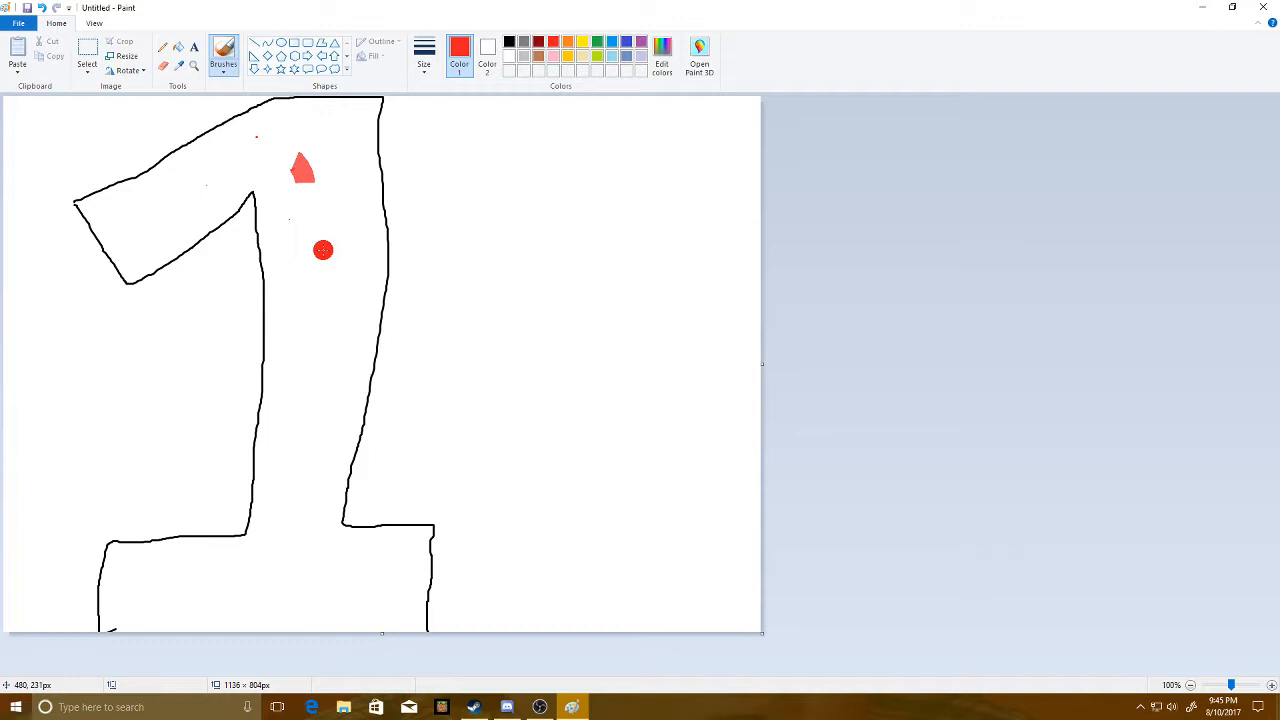
# - Switch to the Airbrush and spray red confetti dots inside the 1
pyautogui.click(222, 50)
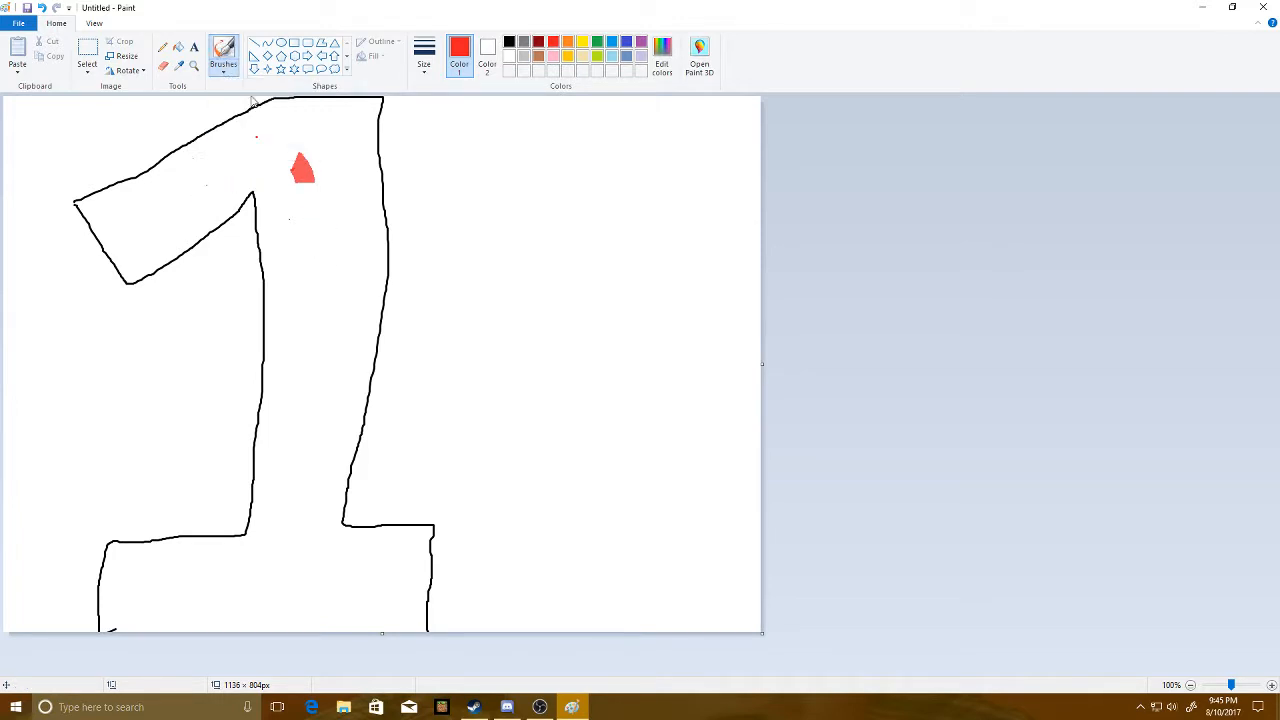
pyautogui.click(222, 55)
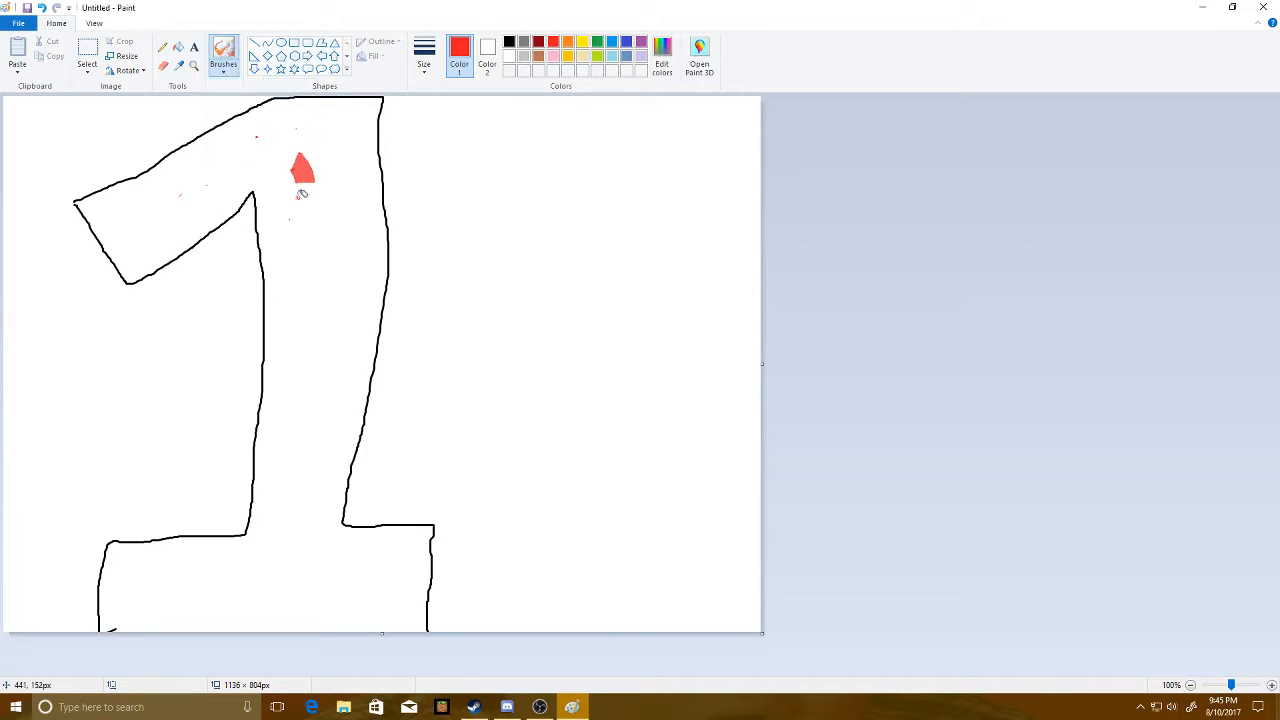
pyautogui.moveTo(345, 195); pyautogui.dragTo(350, 230)
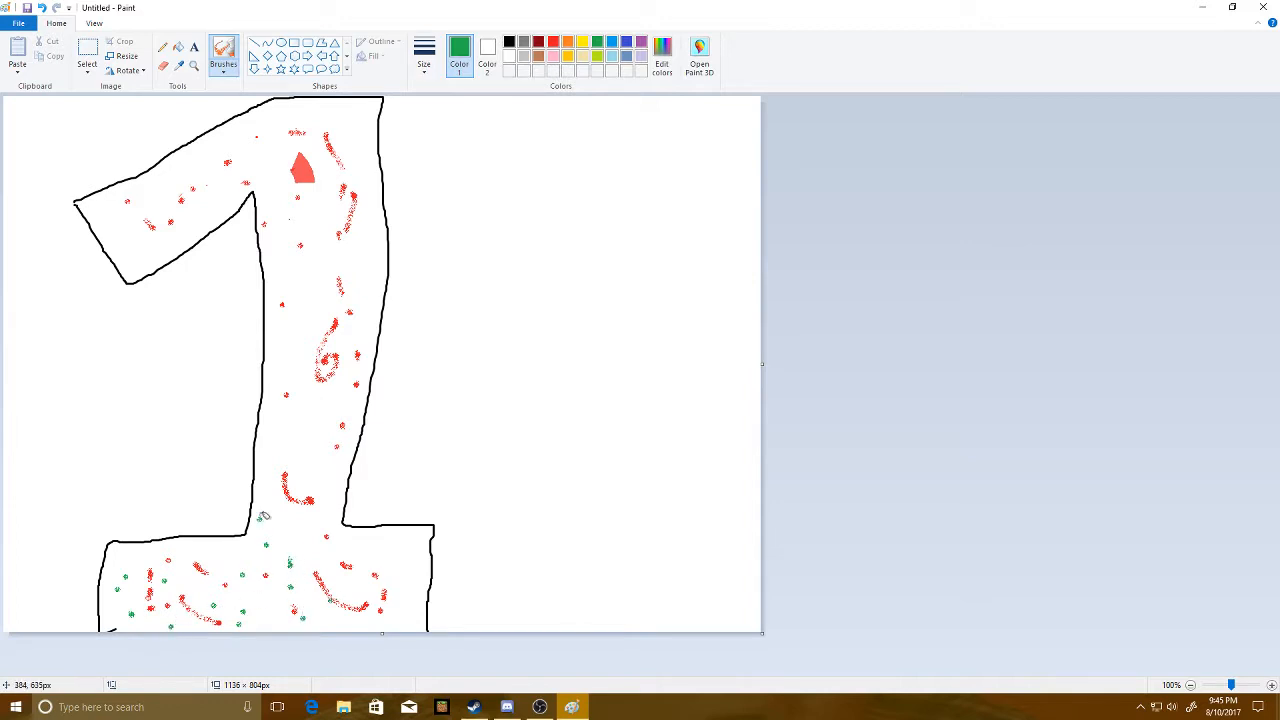
# - Spray green confetti dots along the upright, switching Color 1 to green and back to red
pyautogui.moveTo(285, 450); pyautogui.dragTo(305, 500)
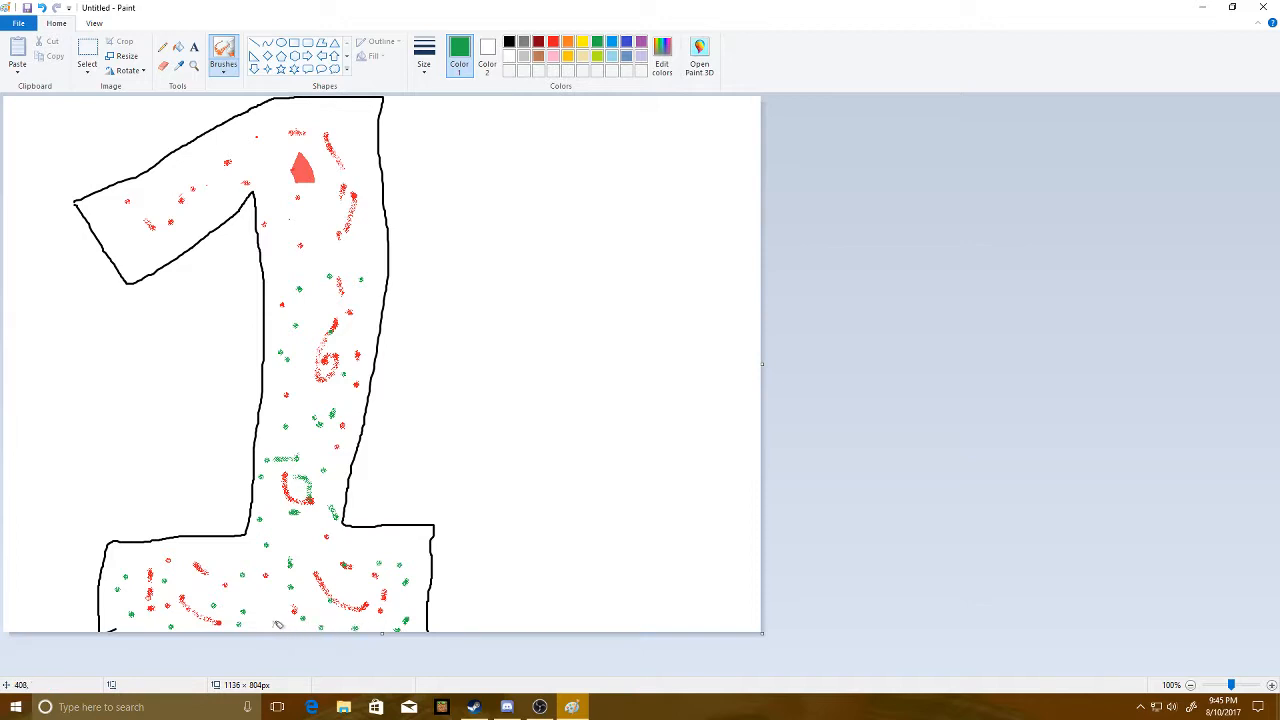
pyautogui.moveTo(152, 623)
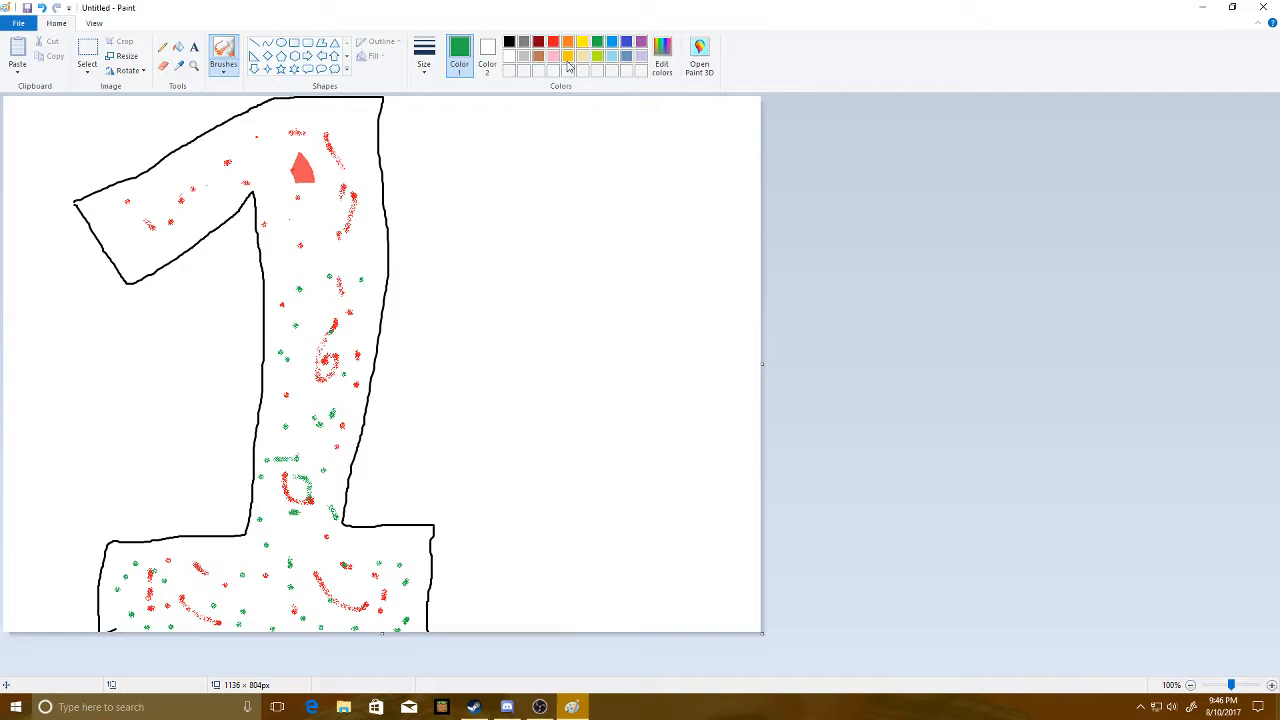
pyautogui.click(614, 38)
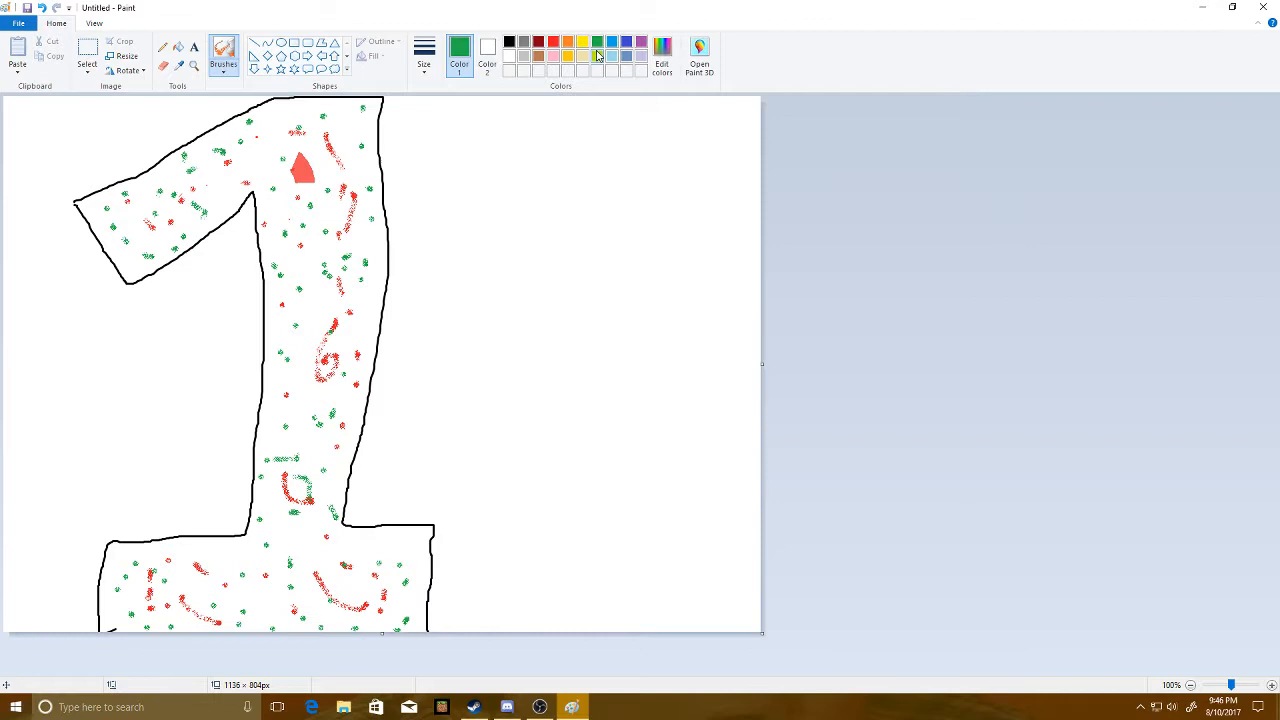
pyautogui.click(537, 33)
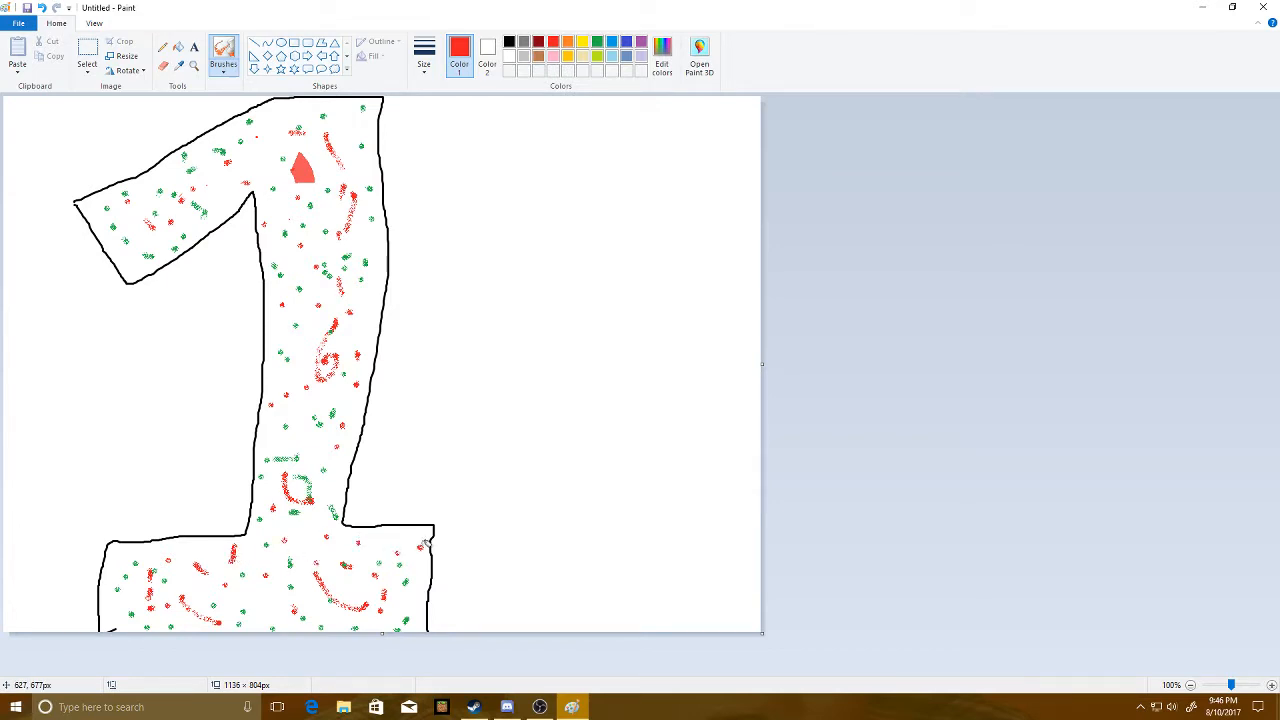
pyautogui.moveTo(267, 601)
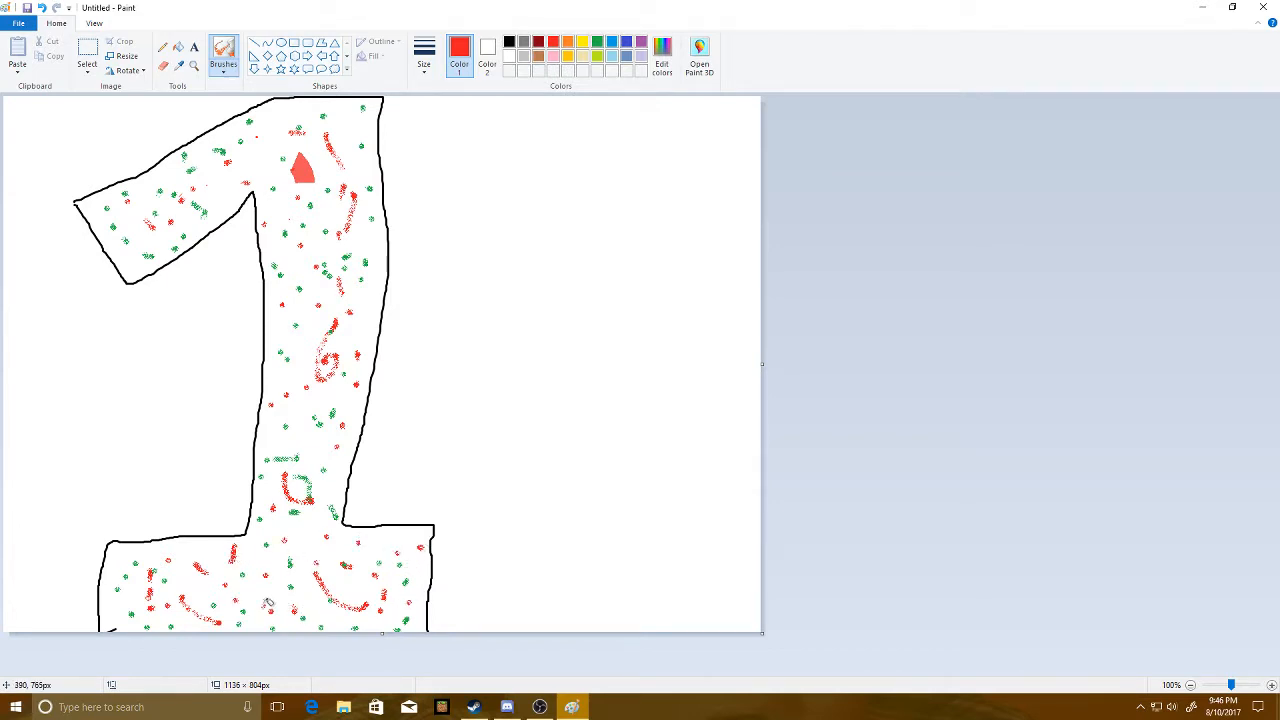
pyautogui.moveTo(281, 340)
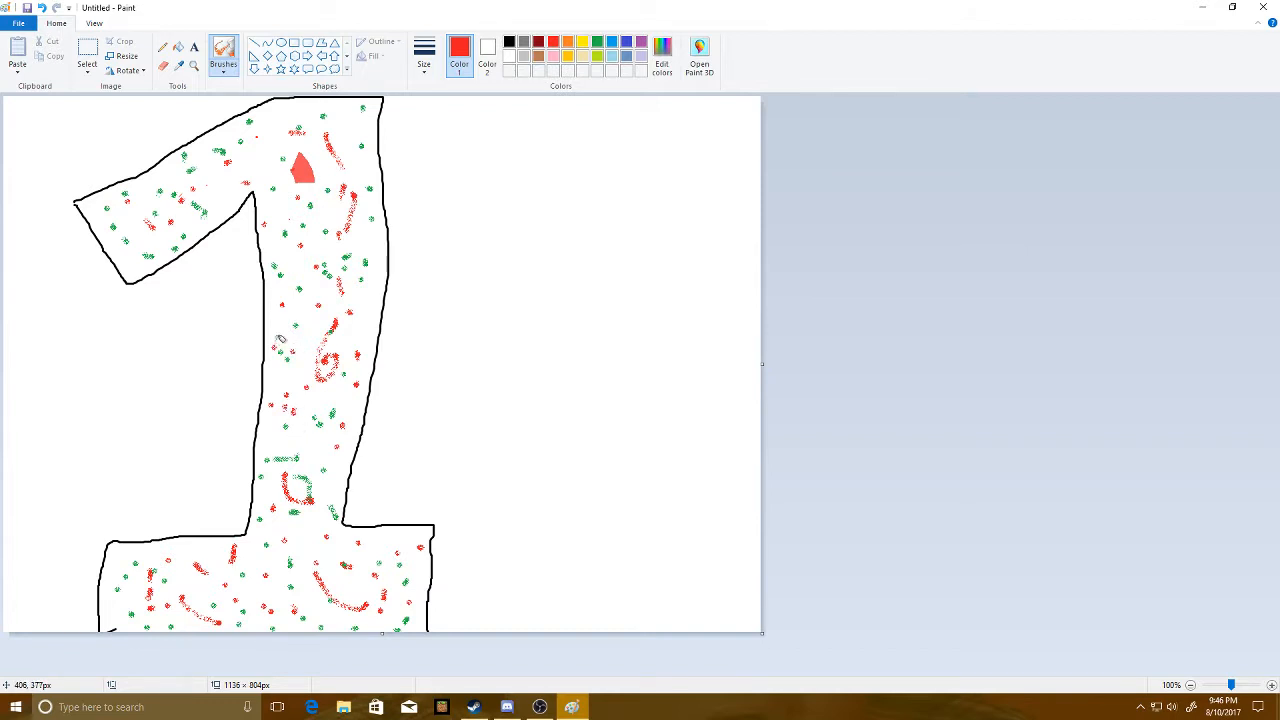
pyautogui.moveTo(266, 178)
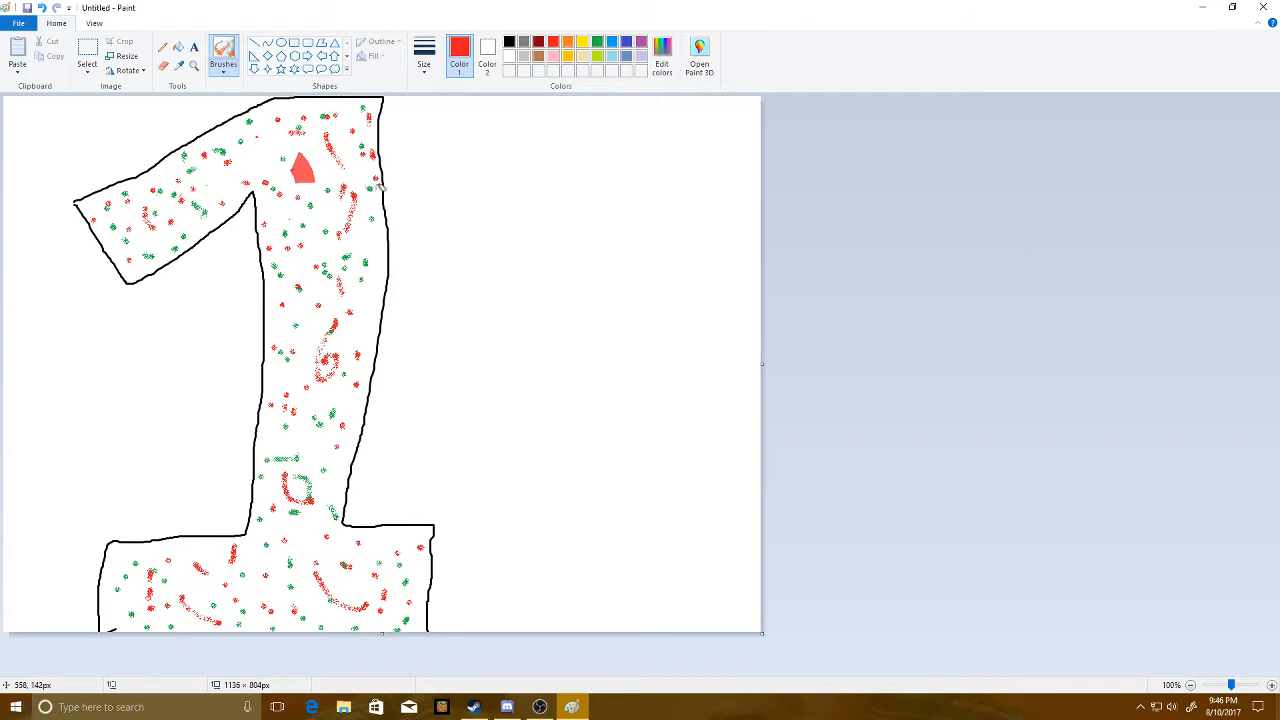
pyautogui.moveTo(385, 330)
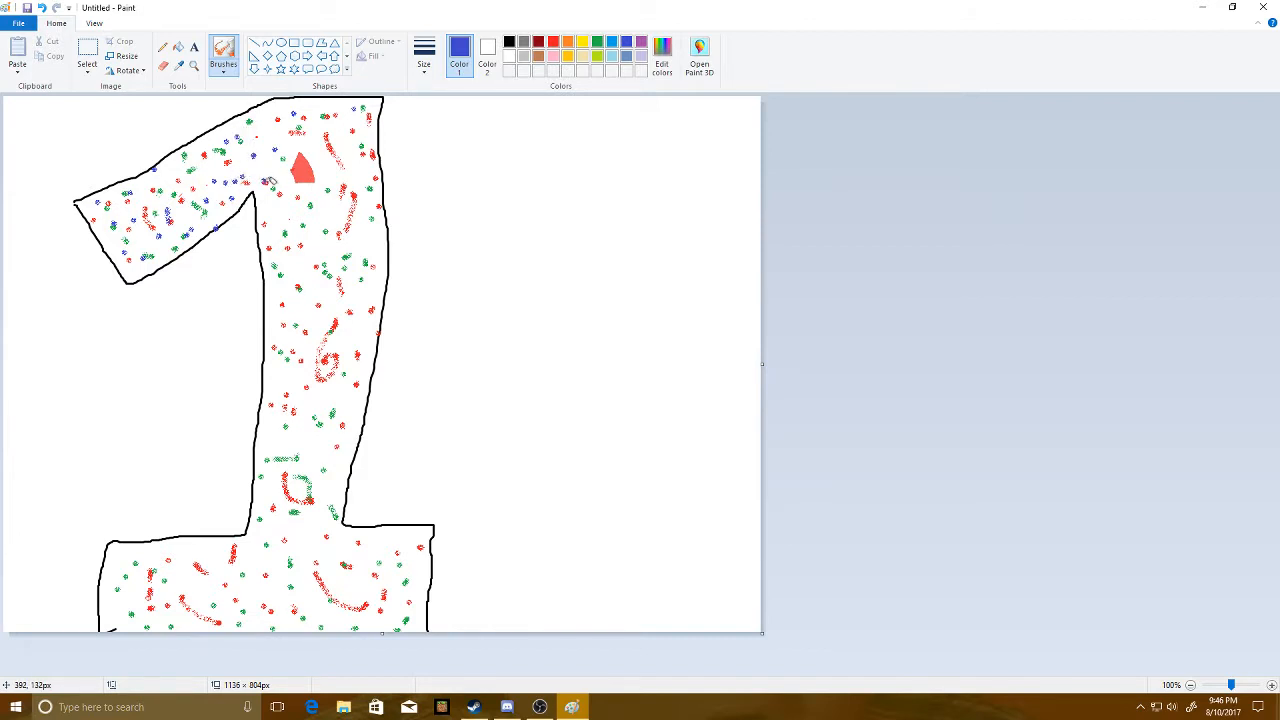
pyautogui.moveTo(329, 247)
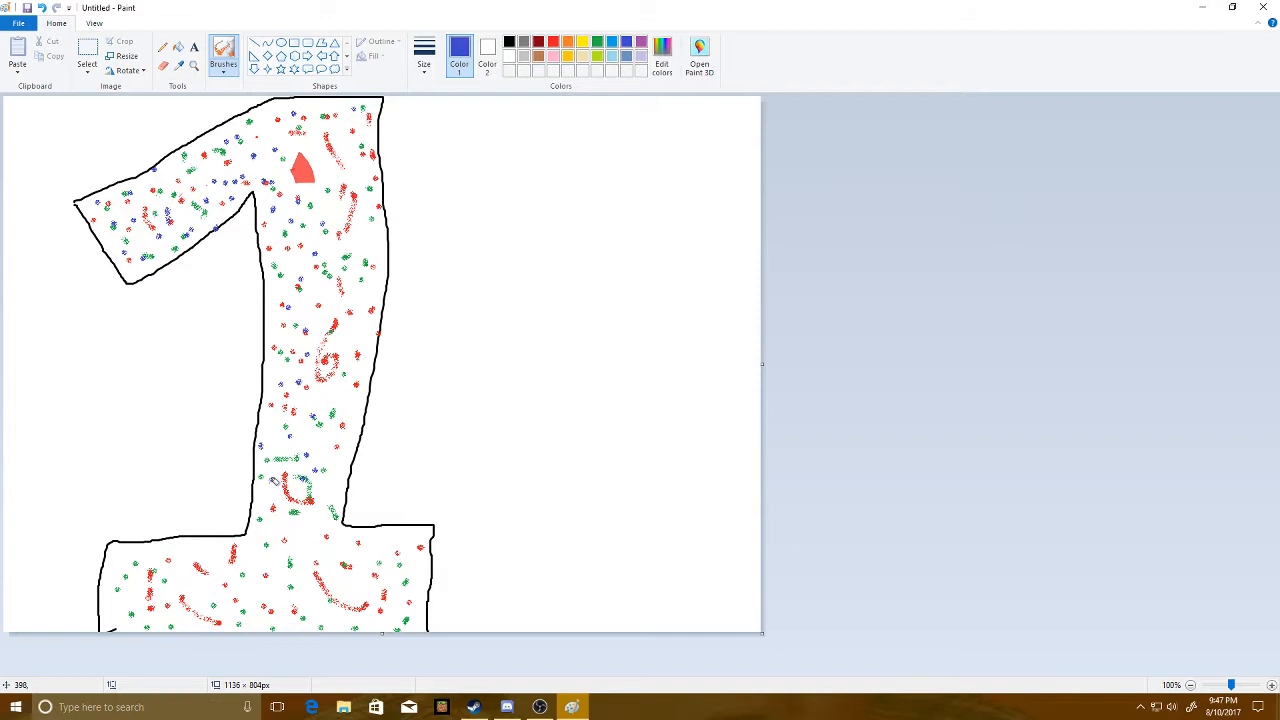
pyautogui.moveTo(225, 567)
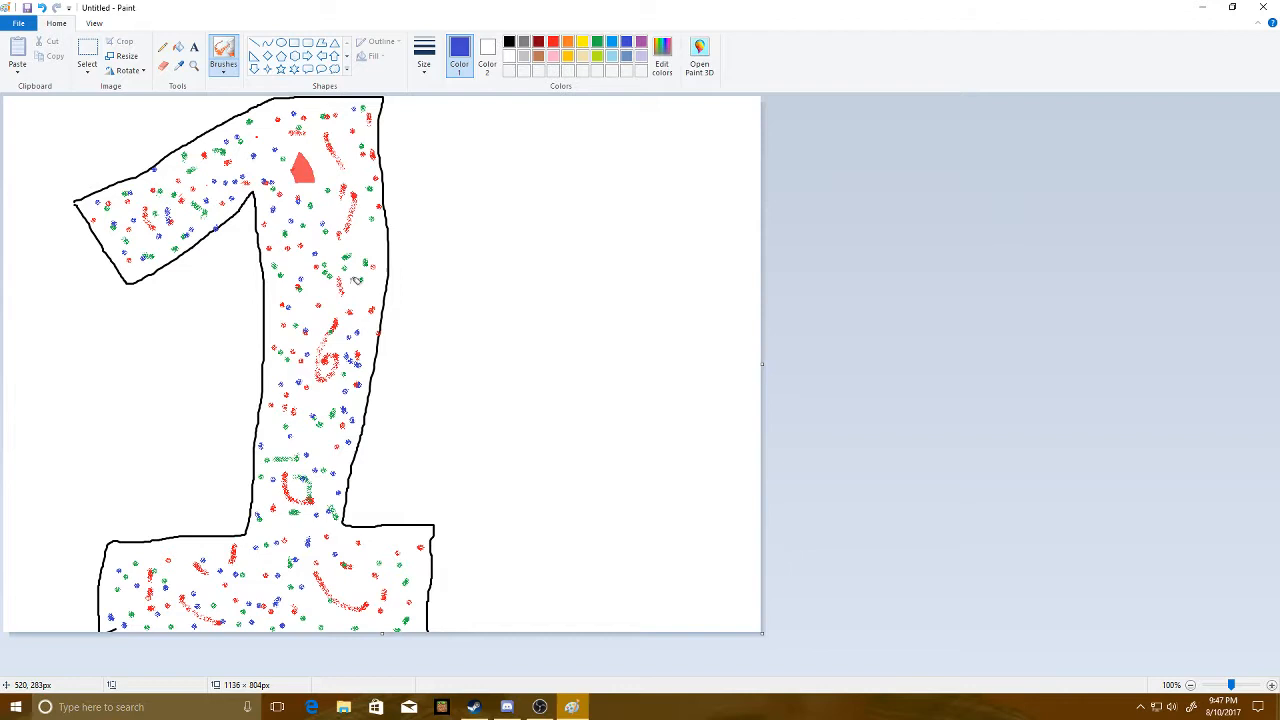
pyautogui.moveTo(363, 247)
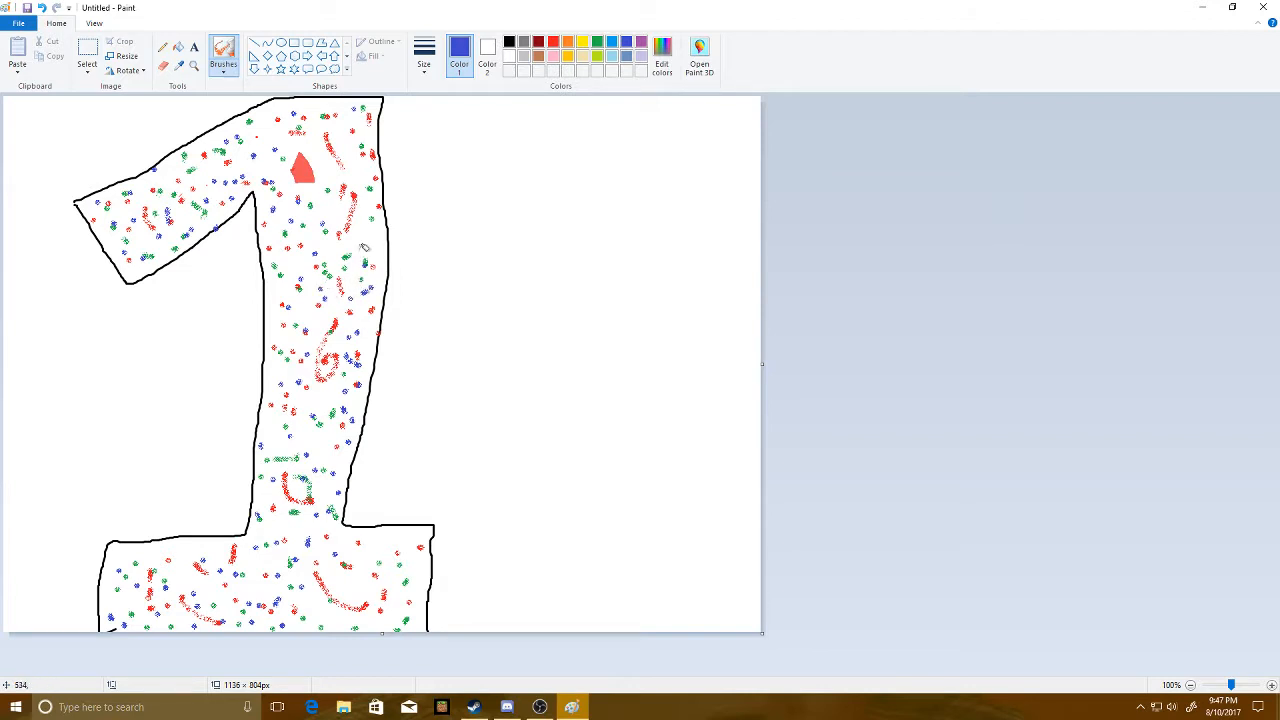
pyautogui.moveTo(293, 262)
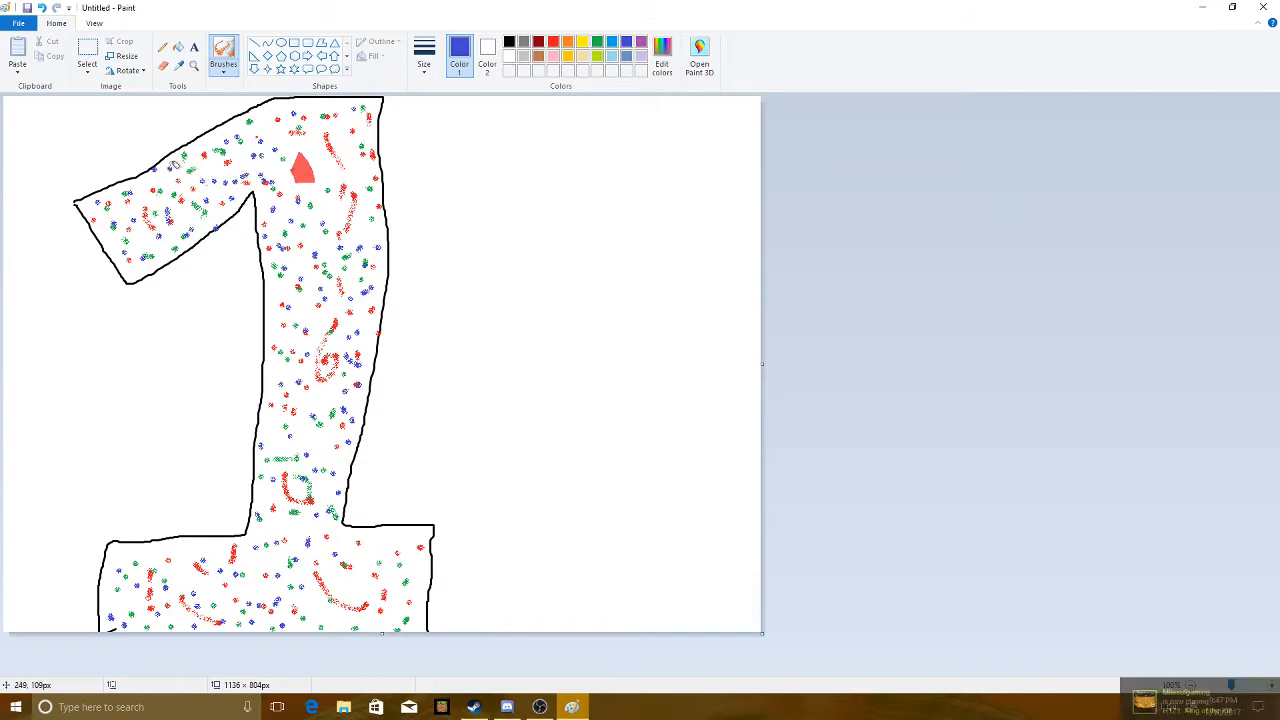
# - Select yellow as the paint colour for the next confetti dots
pyautogui.click(569, 35)
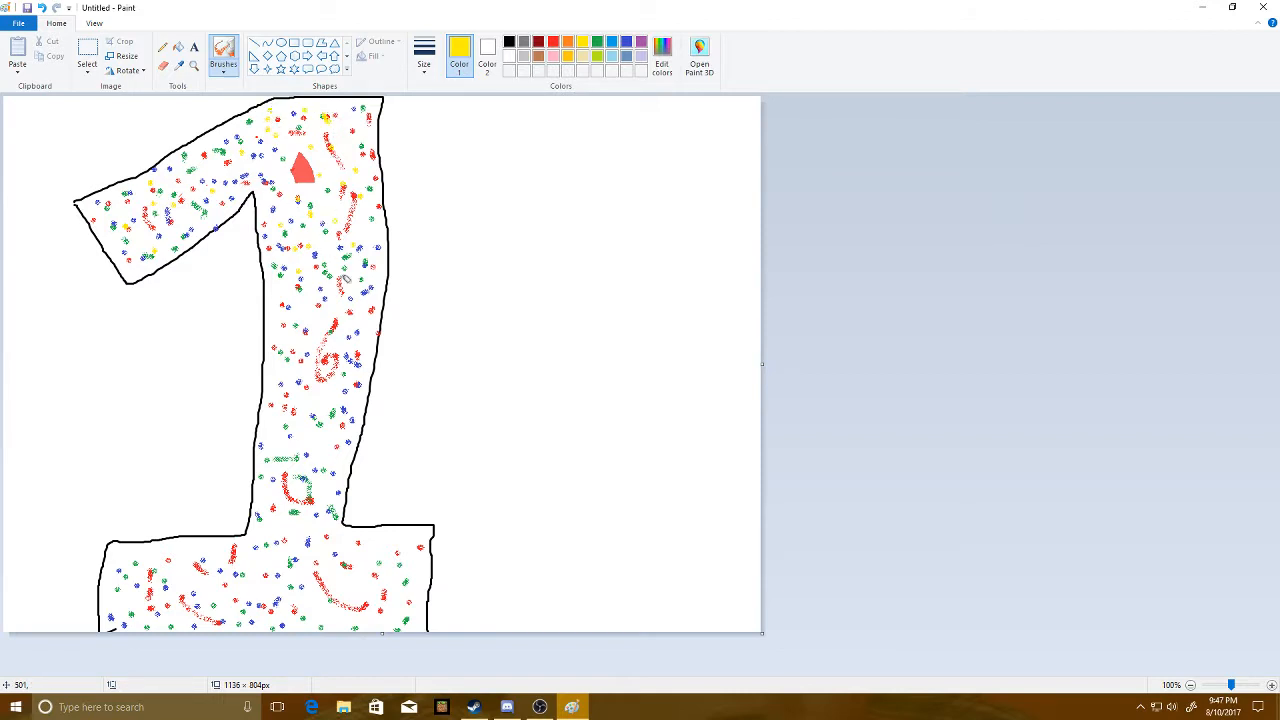
pyautogui.moveTo(300, 295)
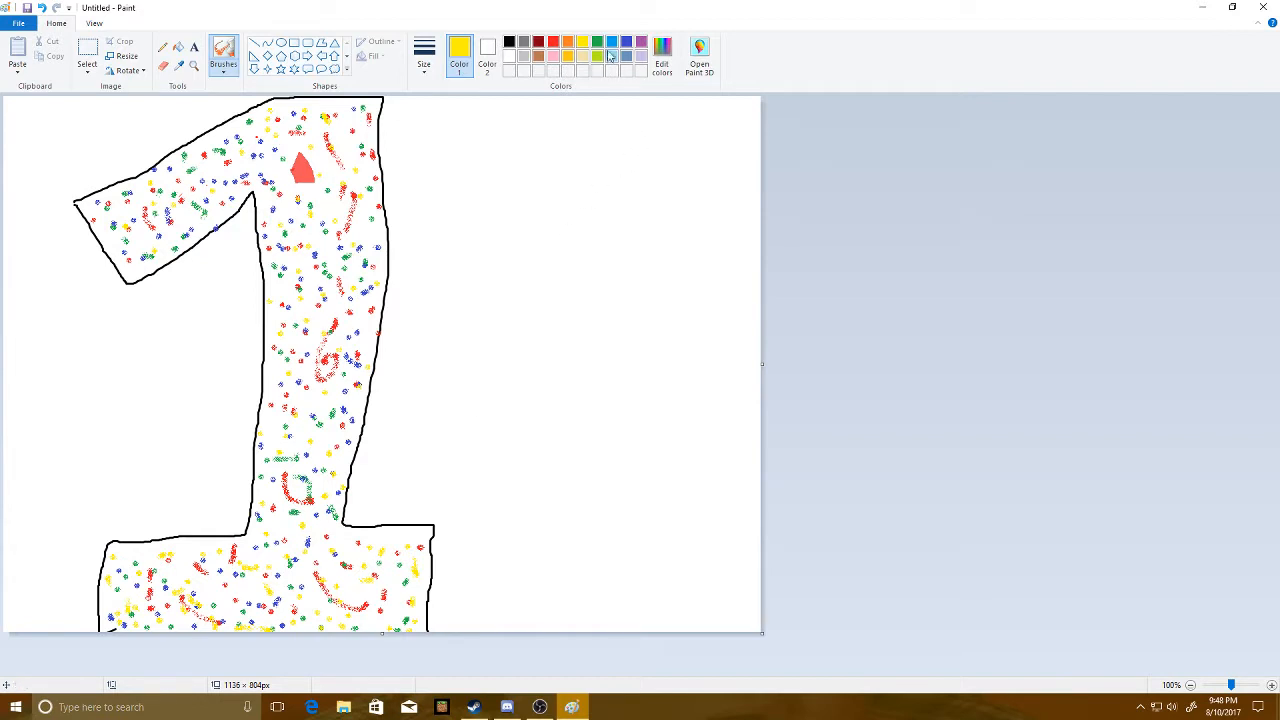
# - Select purple as the paint colour for the next confetti dots
pyautogui.click(610, 40)
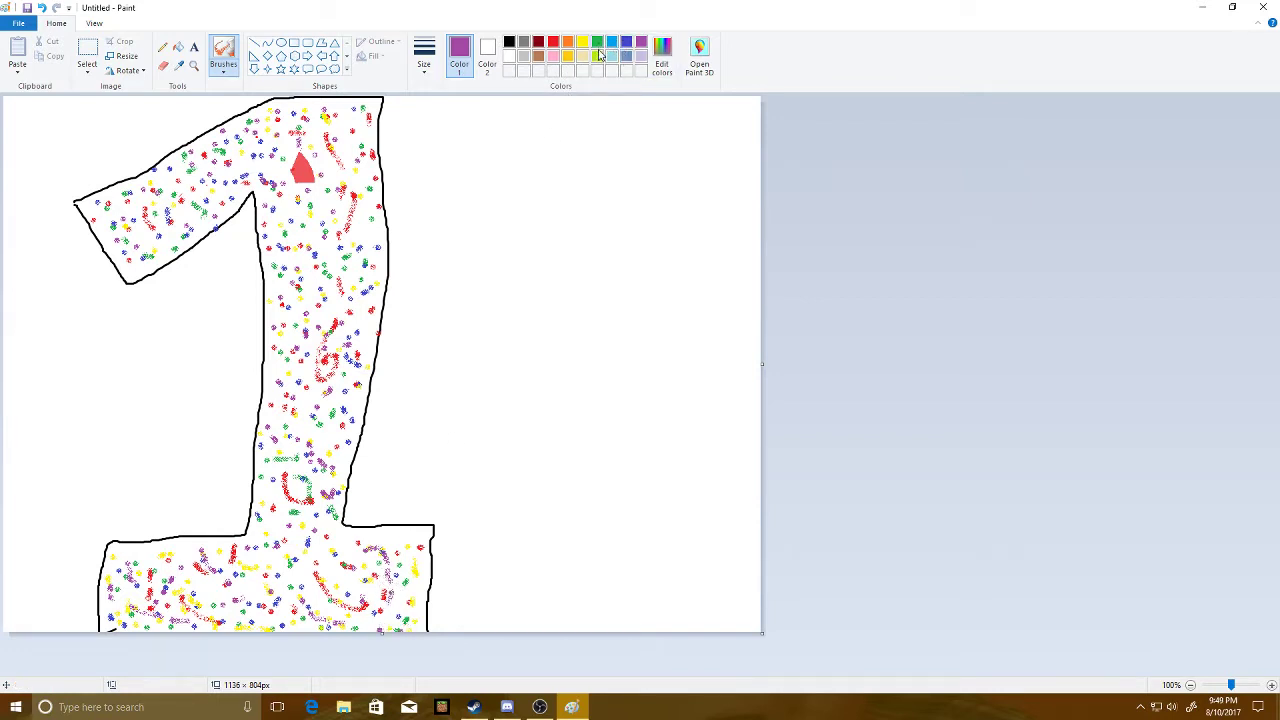
# - Try brown and gold, then settle on orange as the paint colour
pyautogui.click(556, 55)
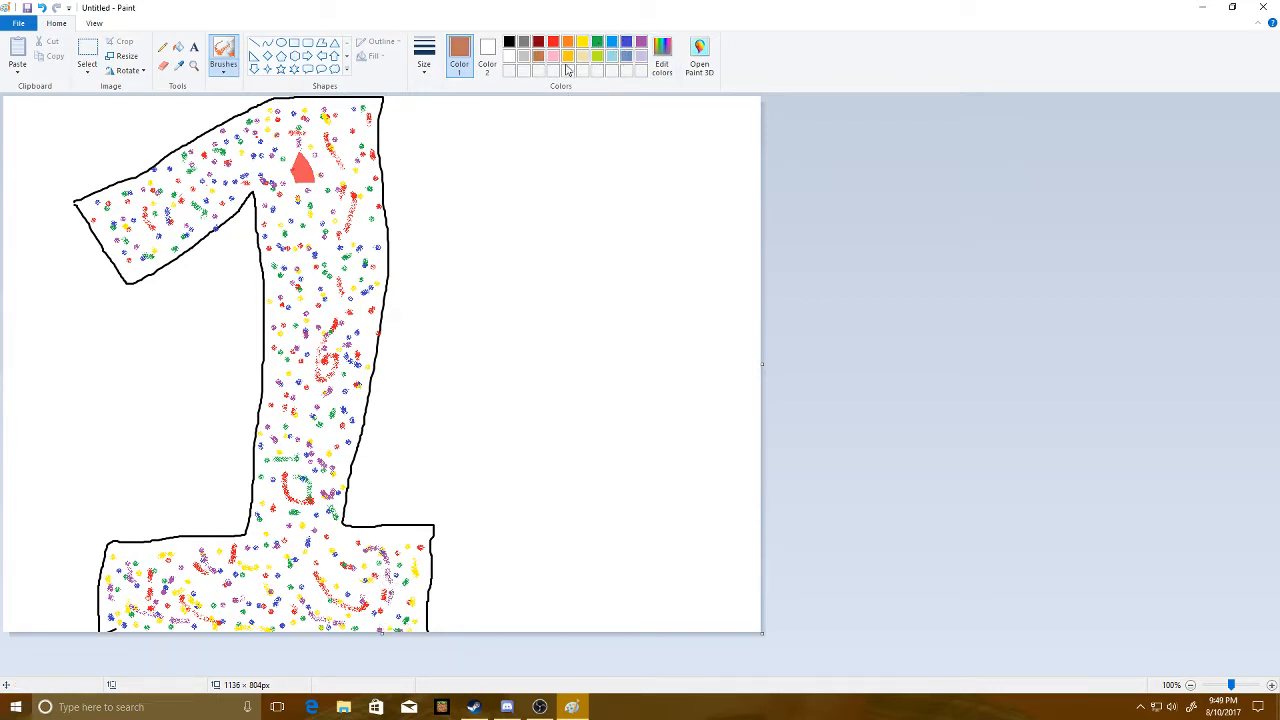
pyautogui.click(568, 42)
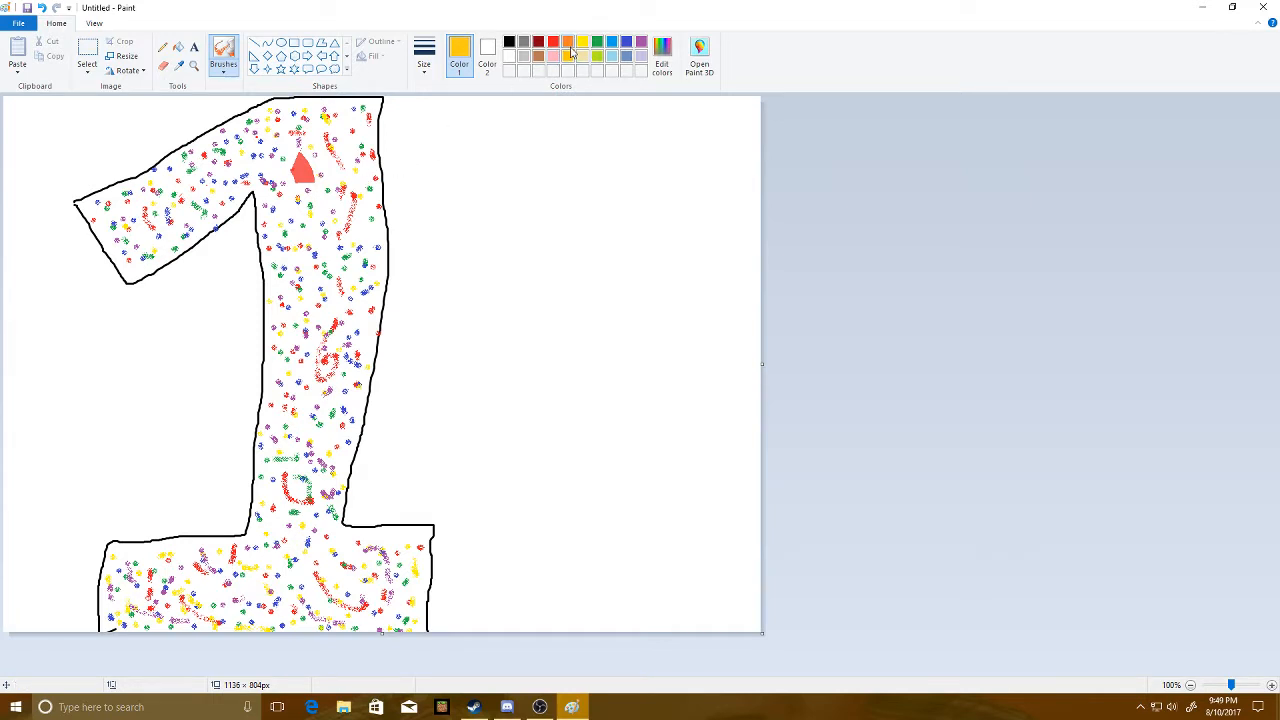
pyautogui.click(567, 55)
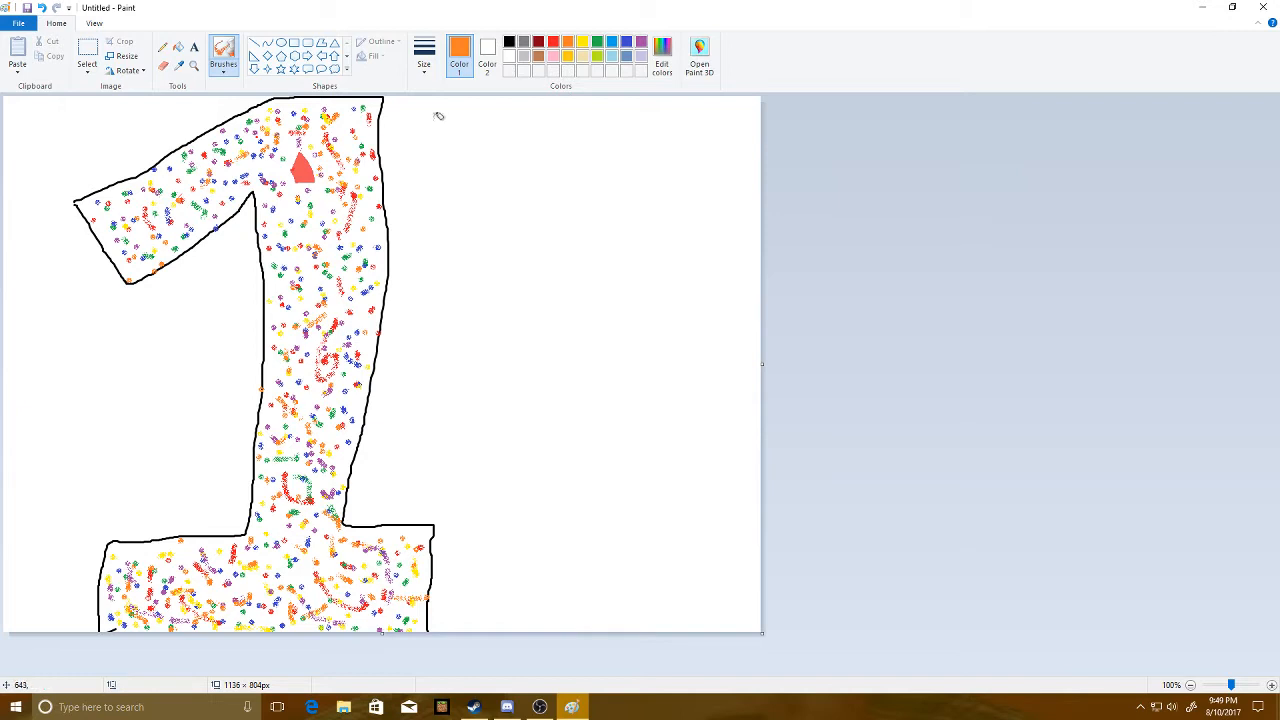
# - Switch to black and handwrite 'YEAR!' beside the confetti-filled 1
pyautogui.click(513, 34)
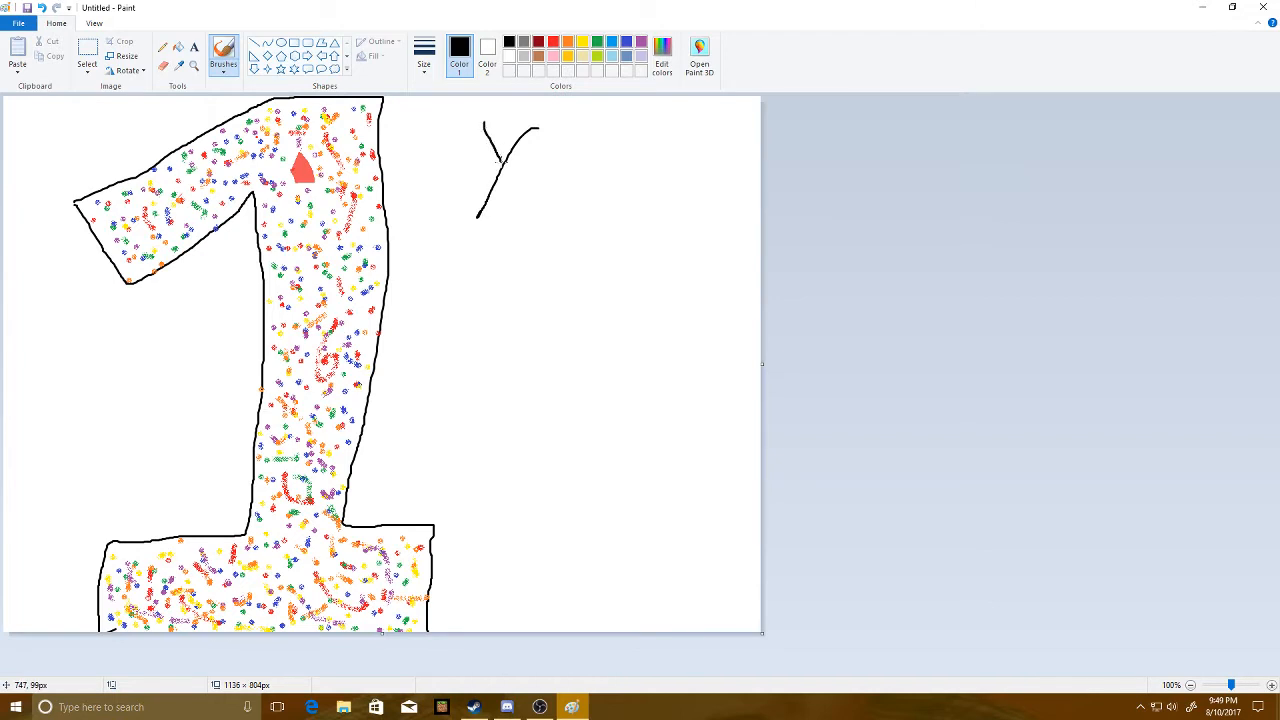
pyautogui.moveTo(620, 135); pyautogui.dragTo(615, 215)
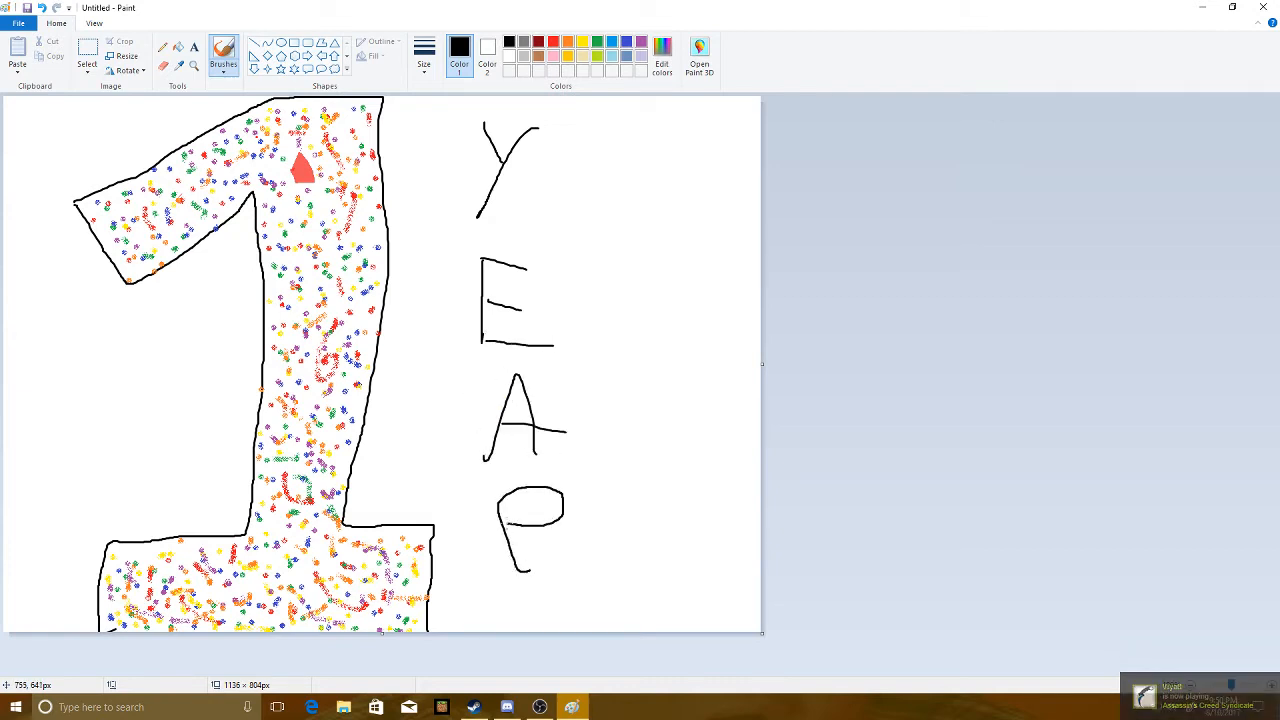
pyautogui.moveTo(540, 535); pyautogui.dragTo(580, 565)
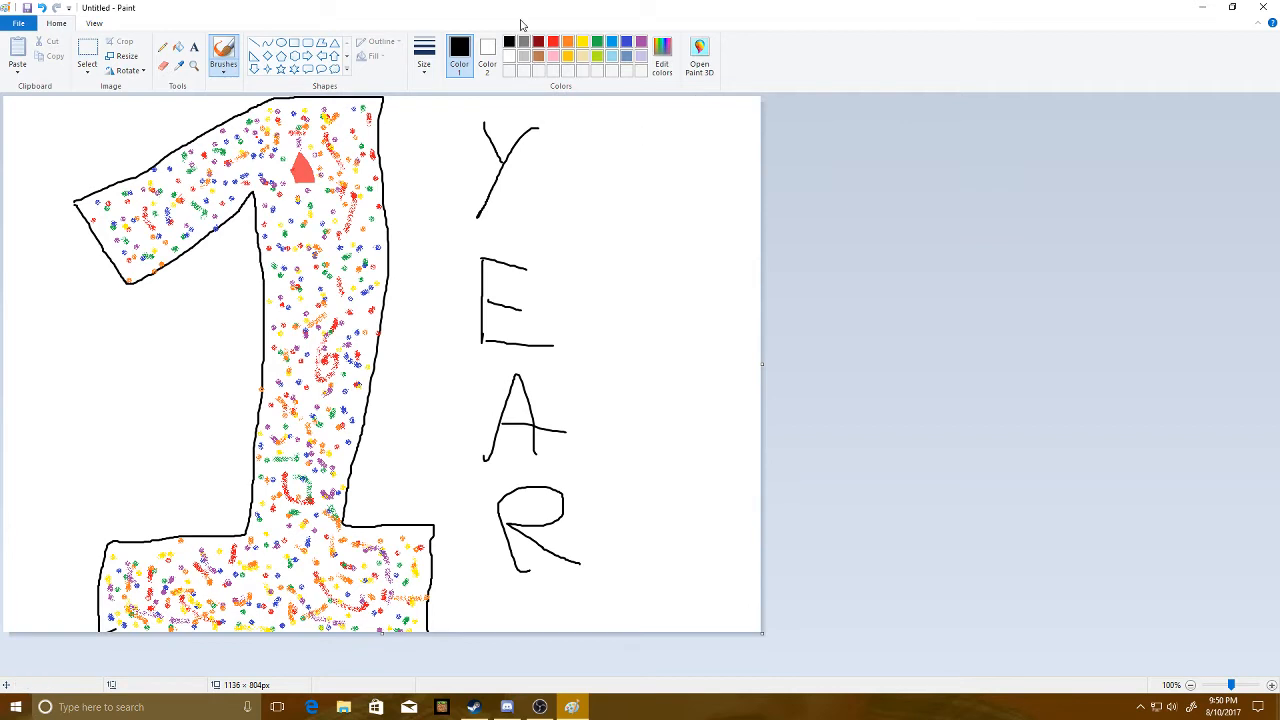
pyautogui.moveTo(640, 130); pyautogui.dragTo(637, 460)
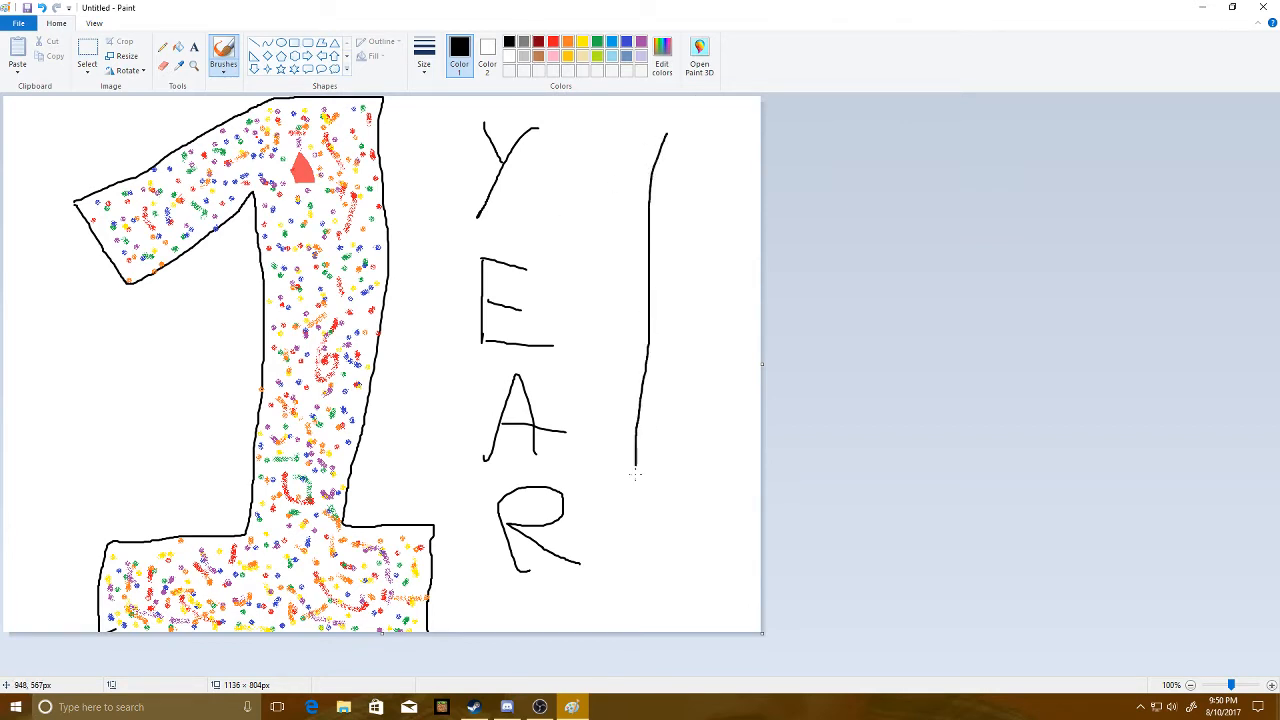
pyautogui.moveTo(650, 545); pyautogui.dragTo(680, 600)
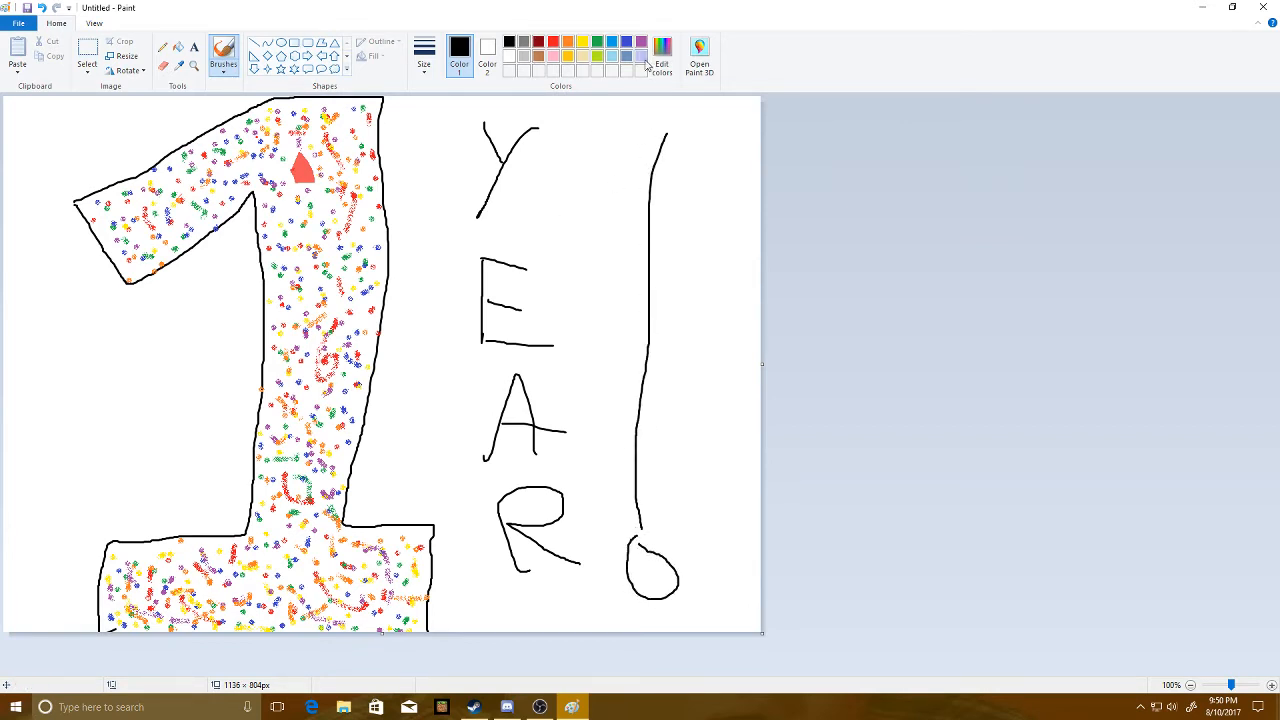
pyautogui.click(223, 52)
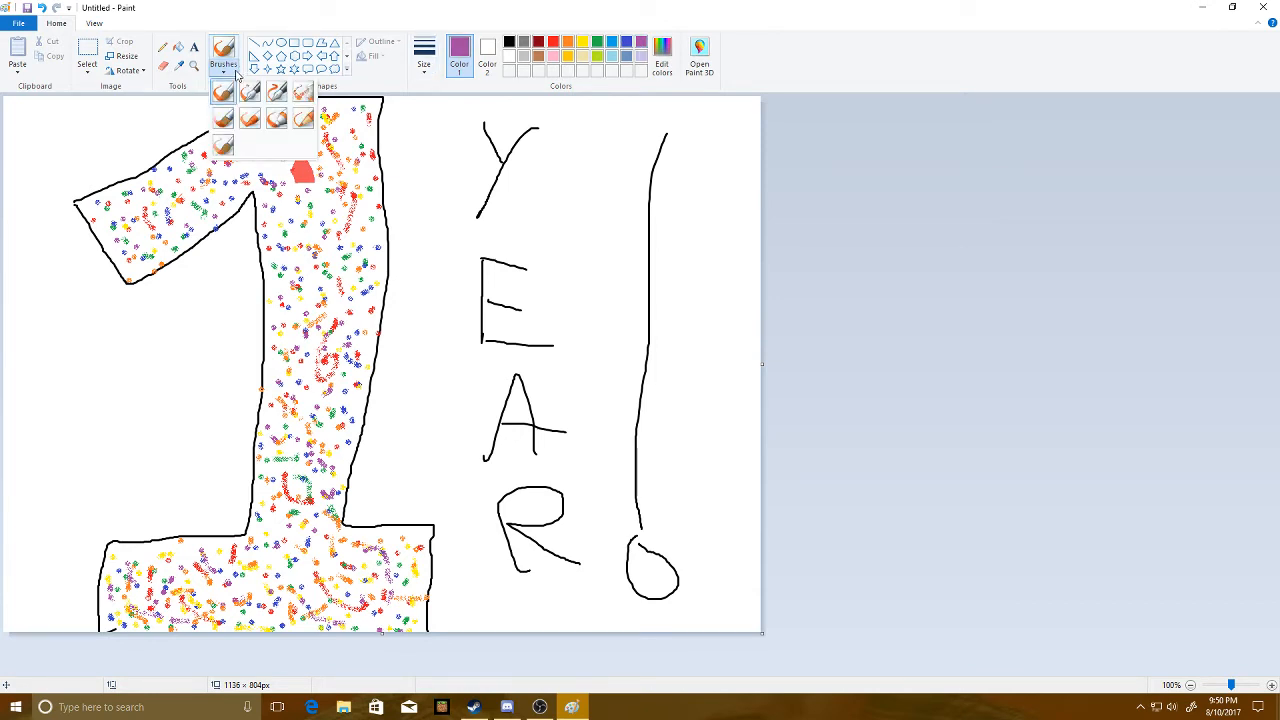